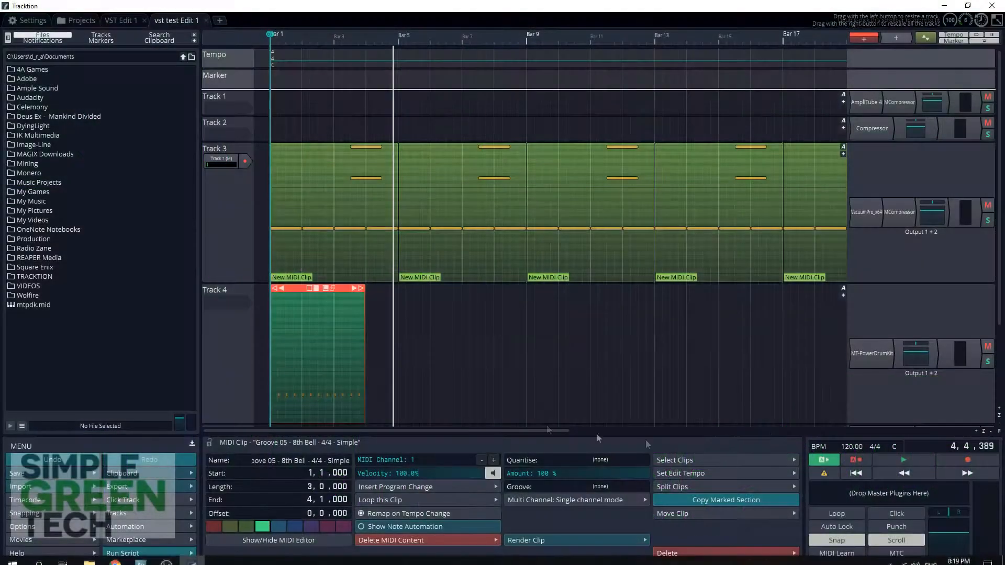
Show the MT-PowerDrumKit plugin window from Track 4 and switch it to the drum kit view
left_click(870, 353)
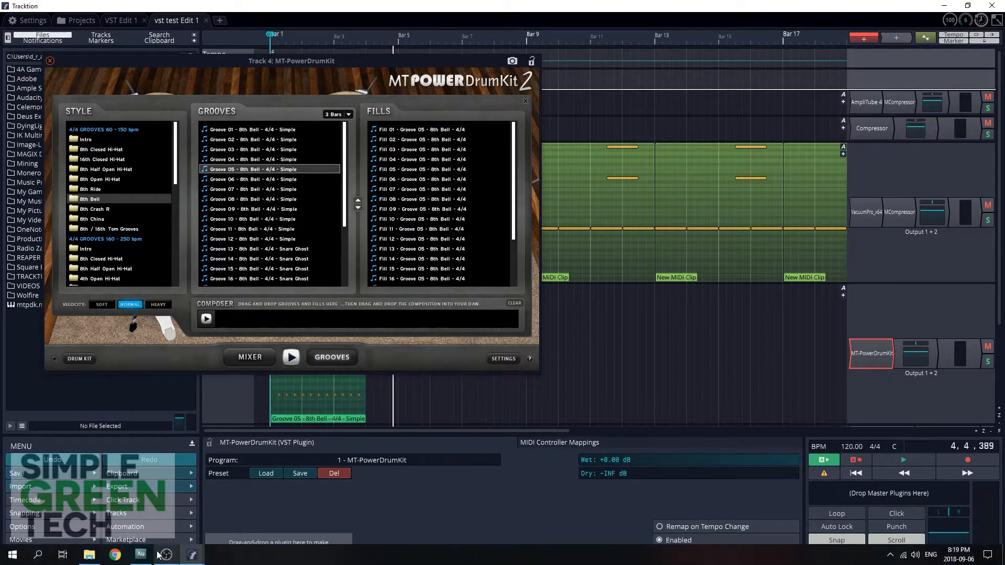
left_click(80, 358)
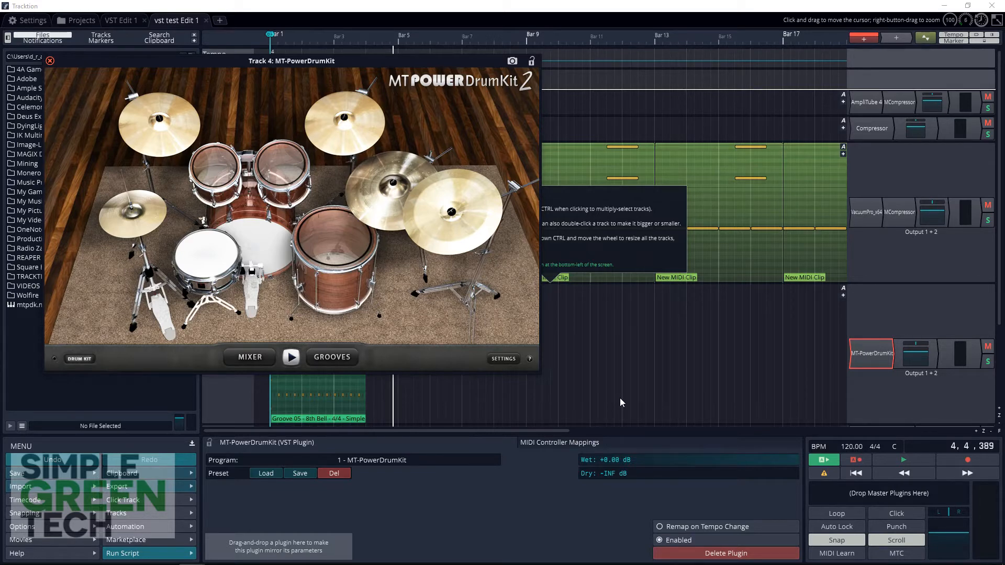
left_click(866, 213)
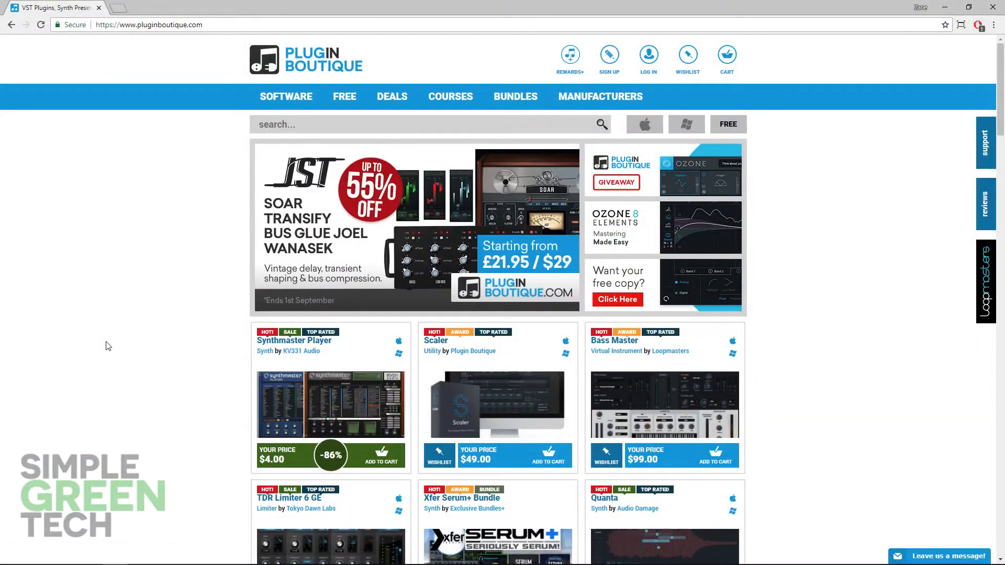
scroll("down", 3)
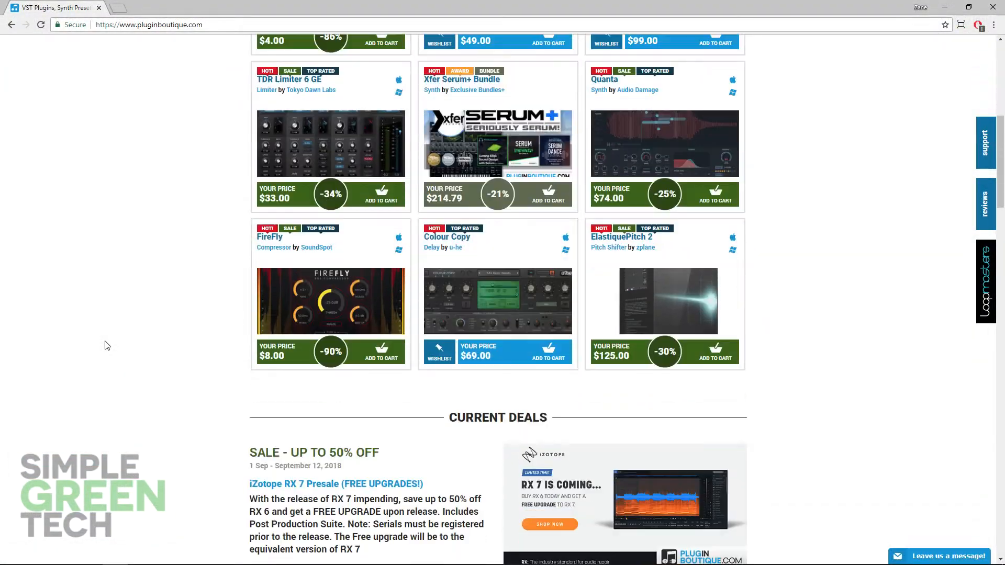
scroll("up", 3)
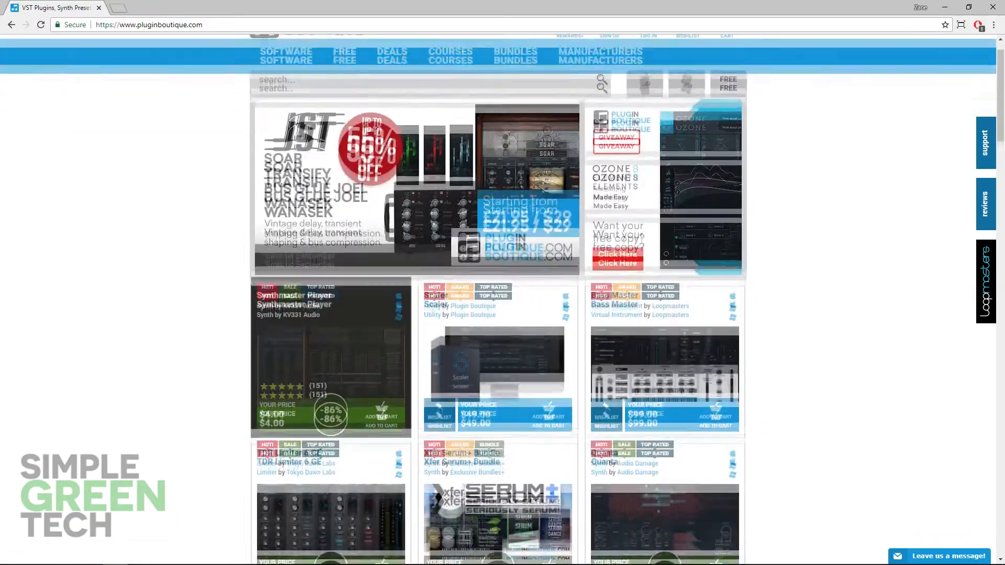
scroll("down", 3)
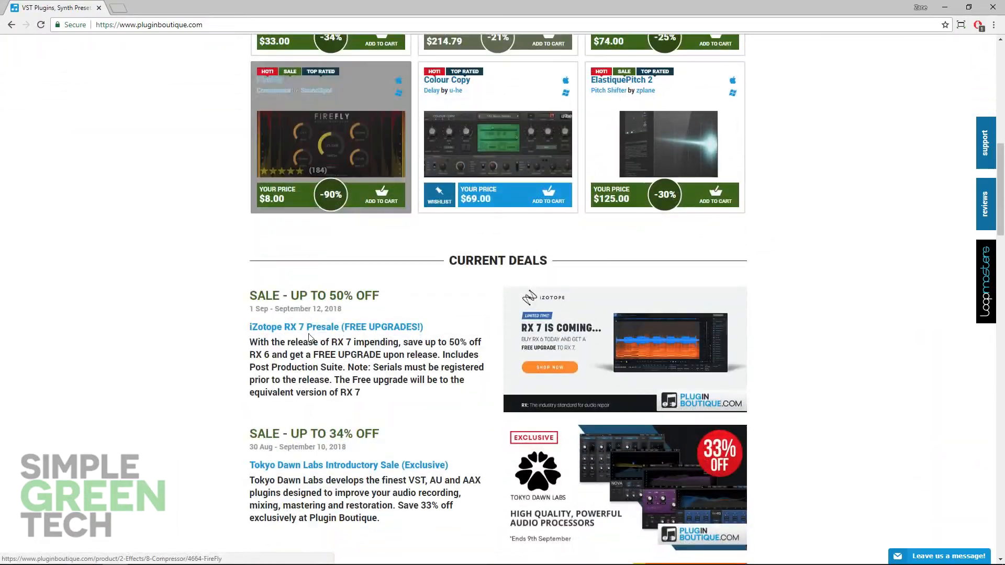
scroll("down", 3)
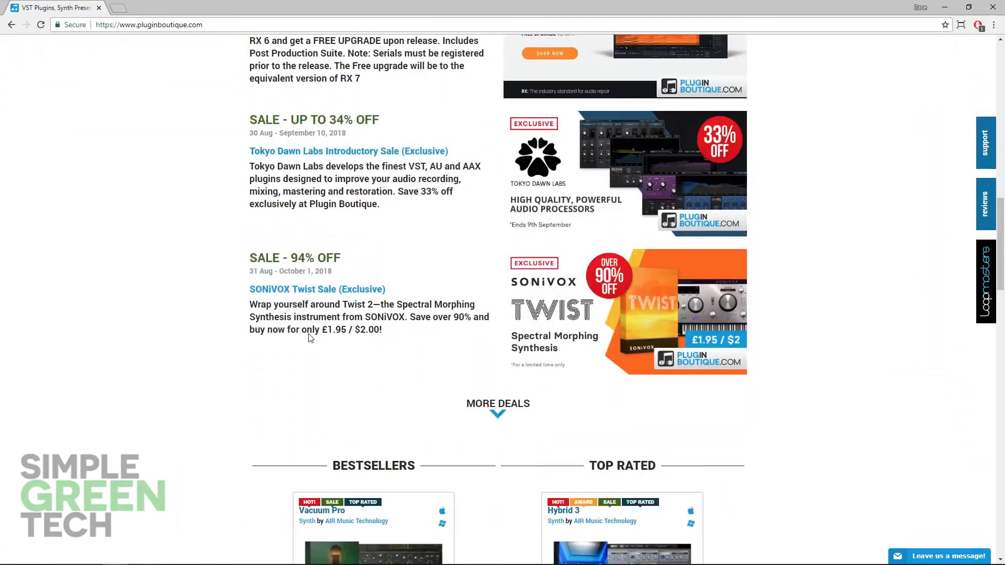
scroll("down", 3)
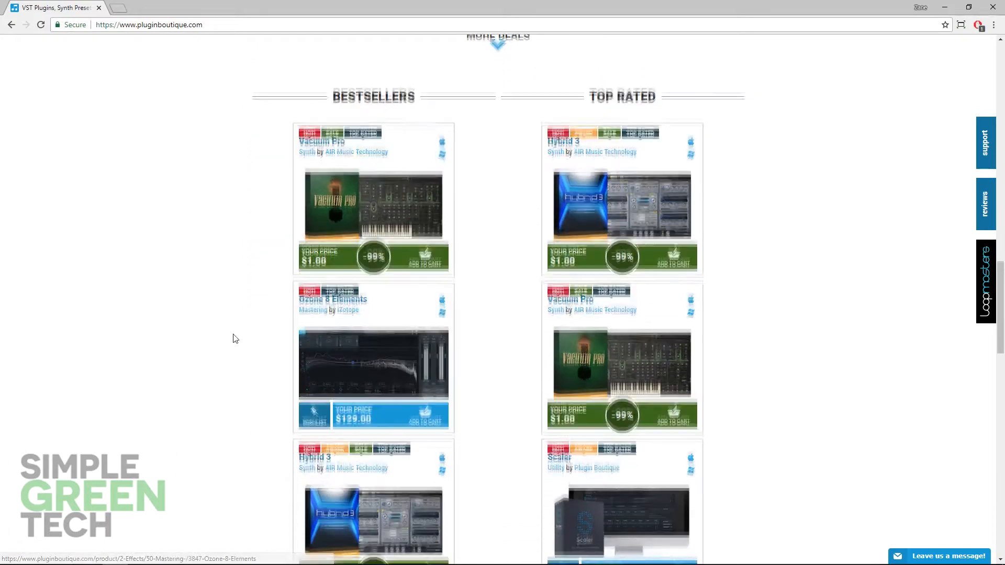
scroll("up", 3)
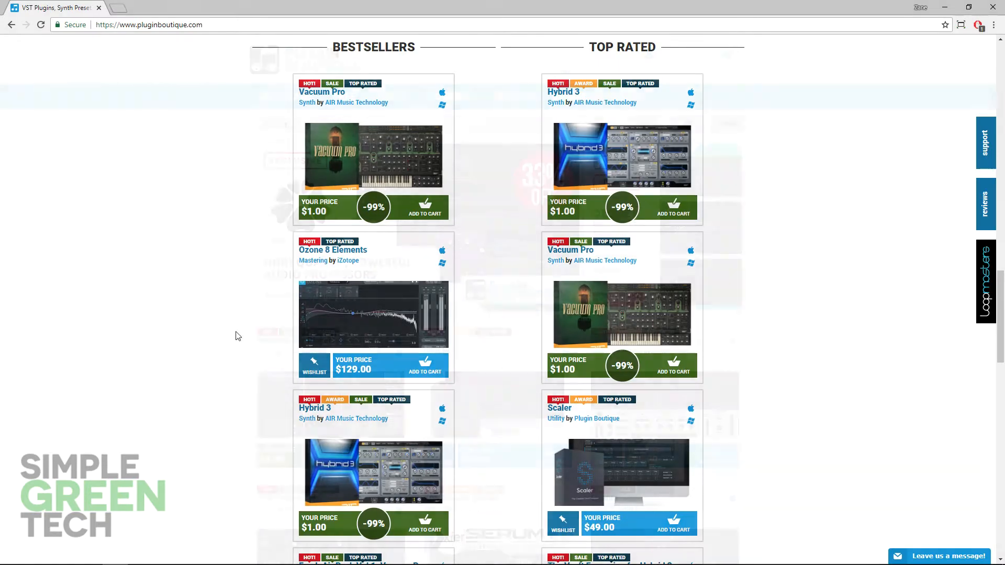
scroll("up", 3)
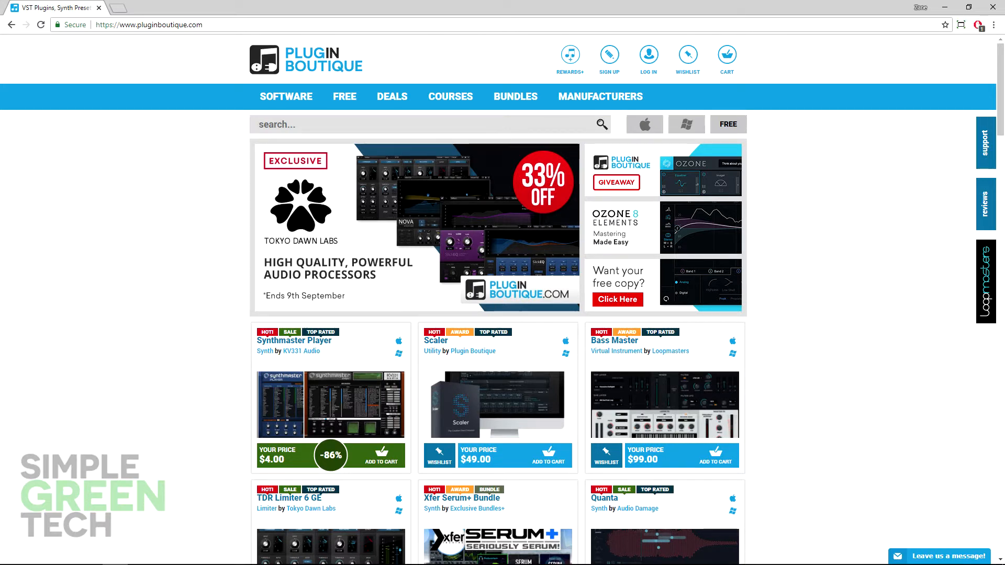
From the free Effects categories, list compressor plugins and go to the MCompressor product page
left_click(345, 96)
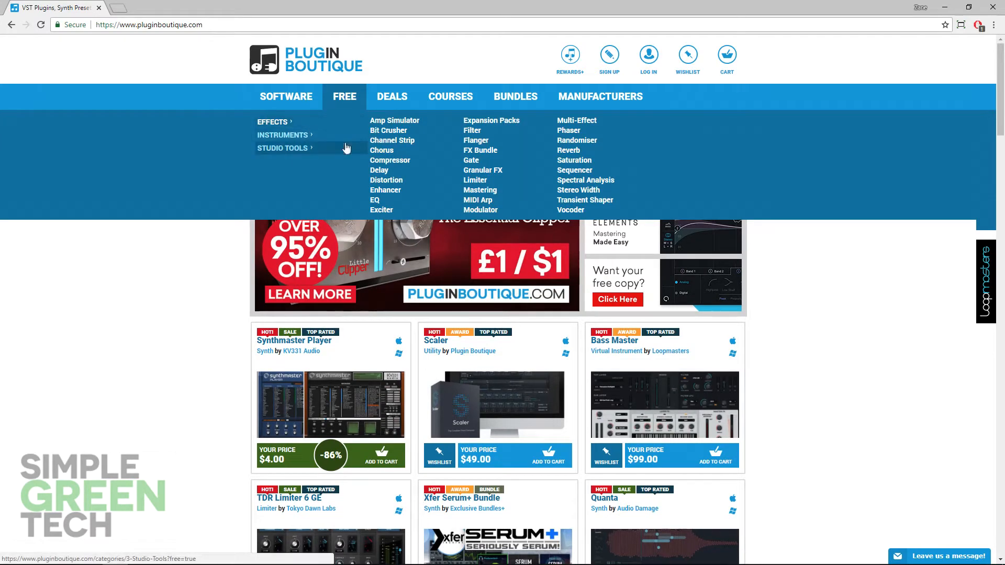
left_click(389, 160)
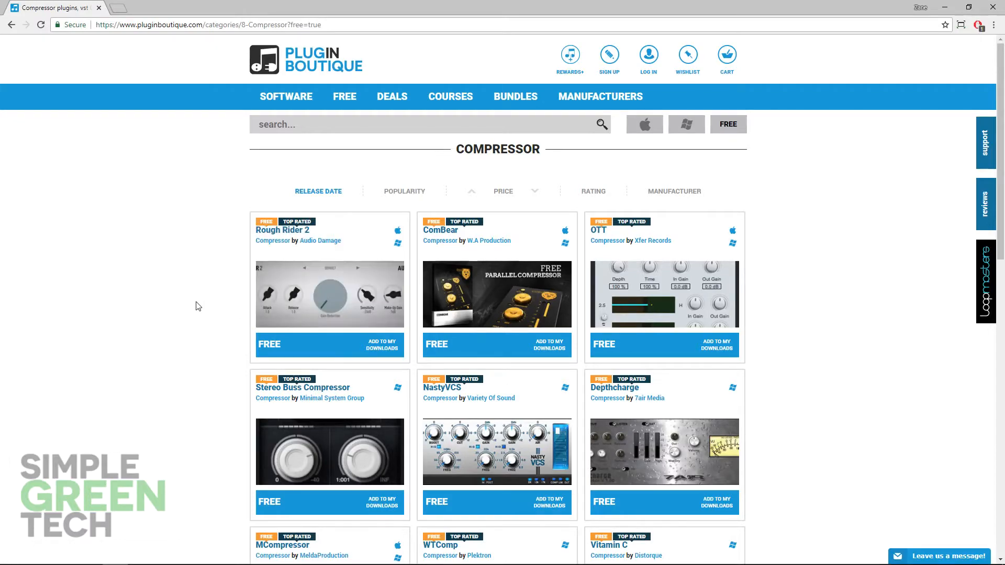
scroll("down", 3)
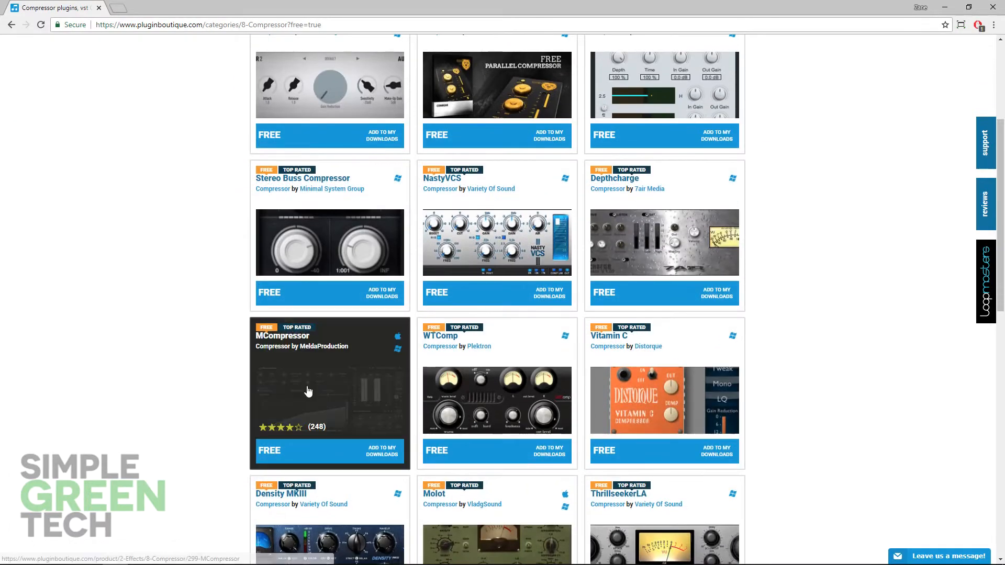
left_click(308, 390)
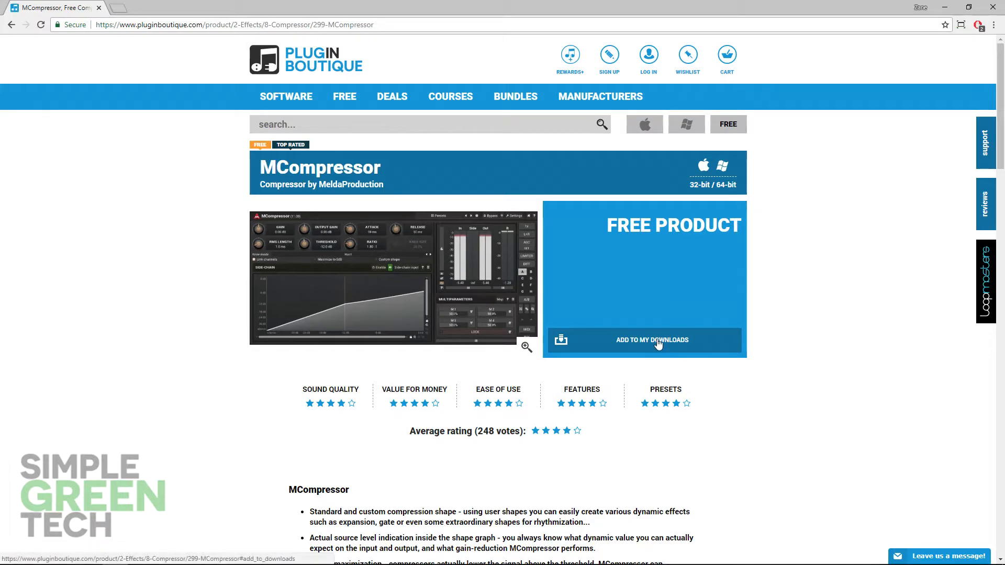
Add MCompressor to My Downloads, dismissing the log-in warning and retrying after reviewing the description
left_click(644, 339)
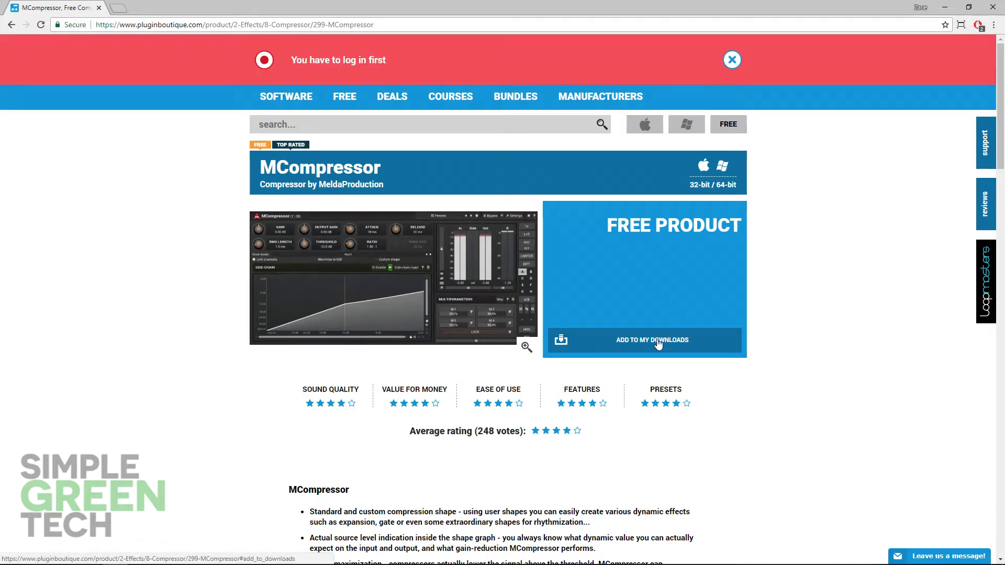
left_click(731, 60)
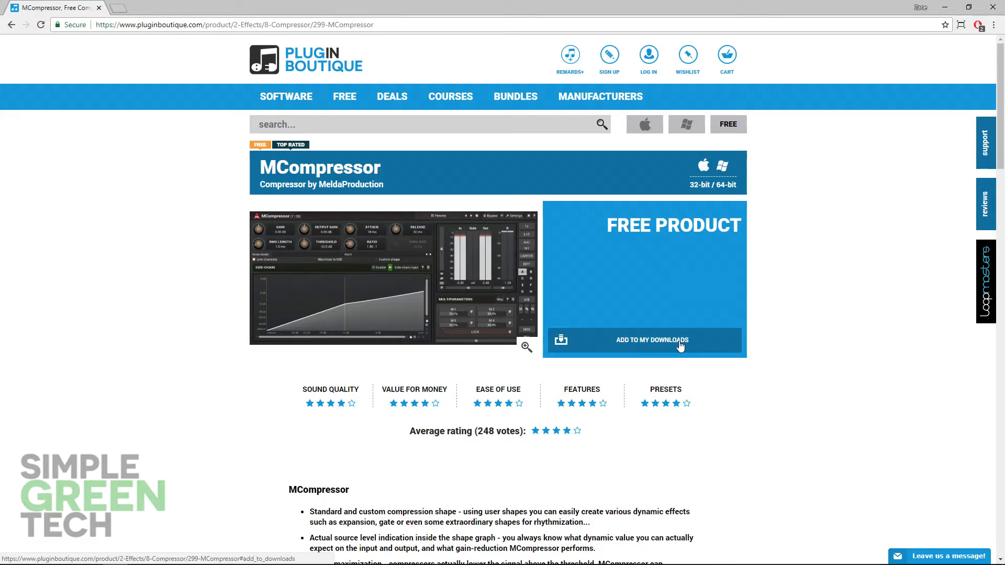
scroll("down", 3)
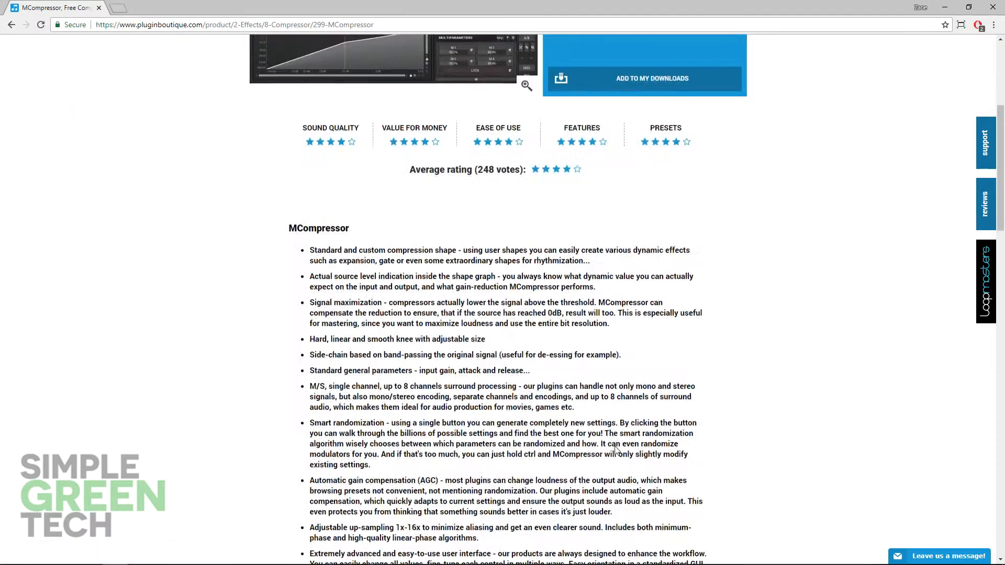
scroll("up", 3)
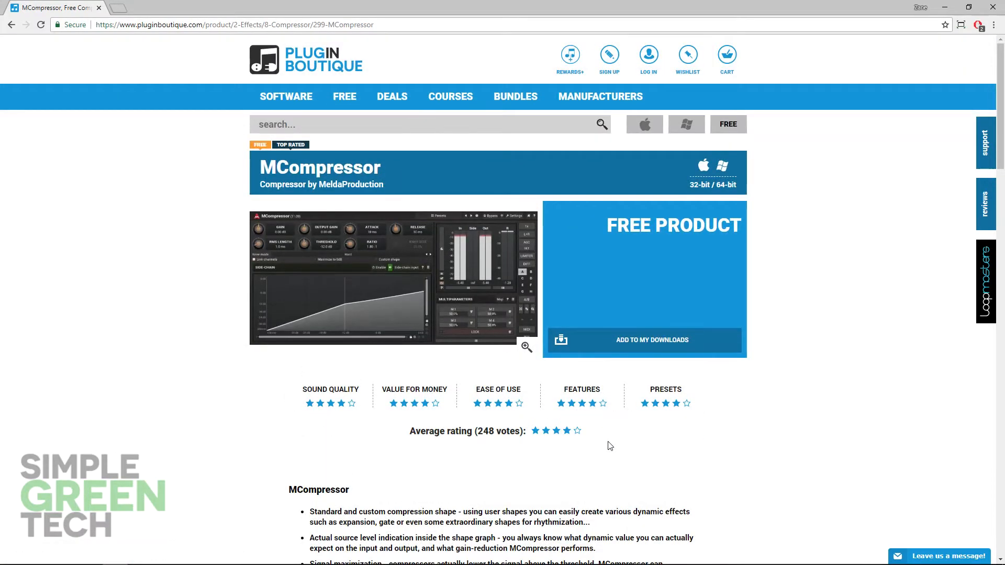
left_click(643, 340)
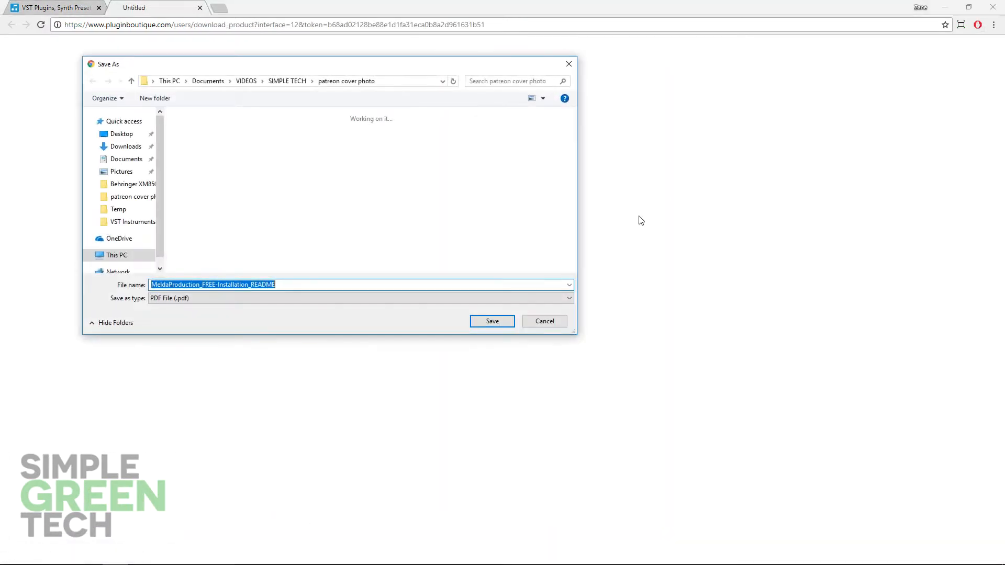
mouse_move(570, 180)
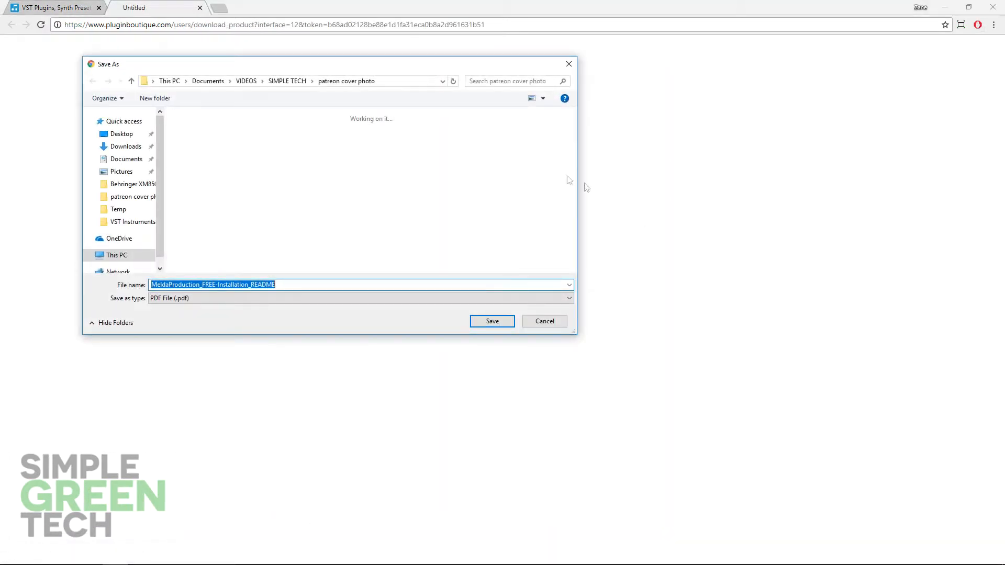
Save the MeldaProduction installation readme PDF to the Desktop
left_click(287, 81)
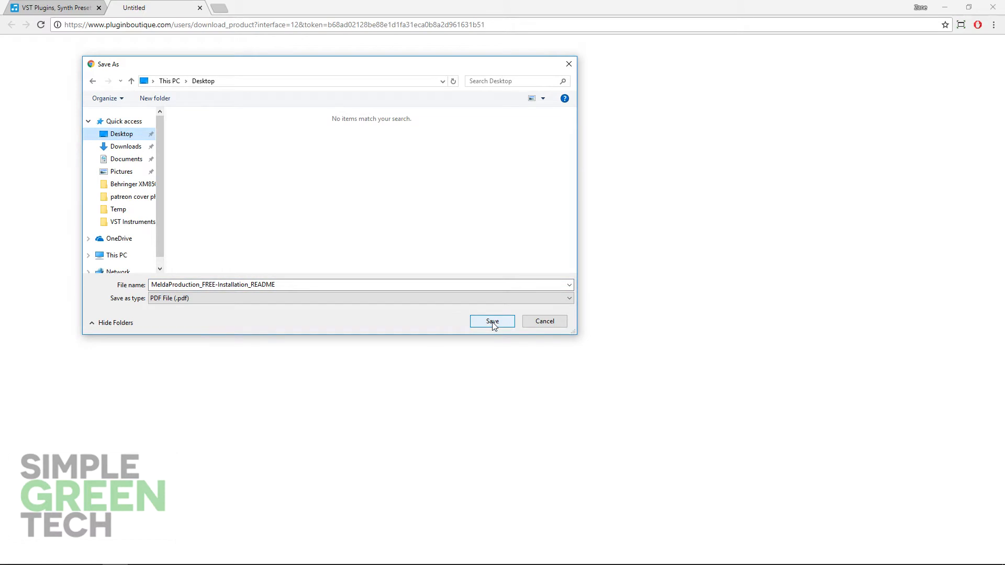
left_click(492, 322)
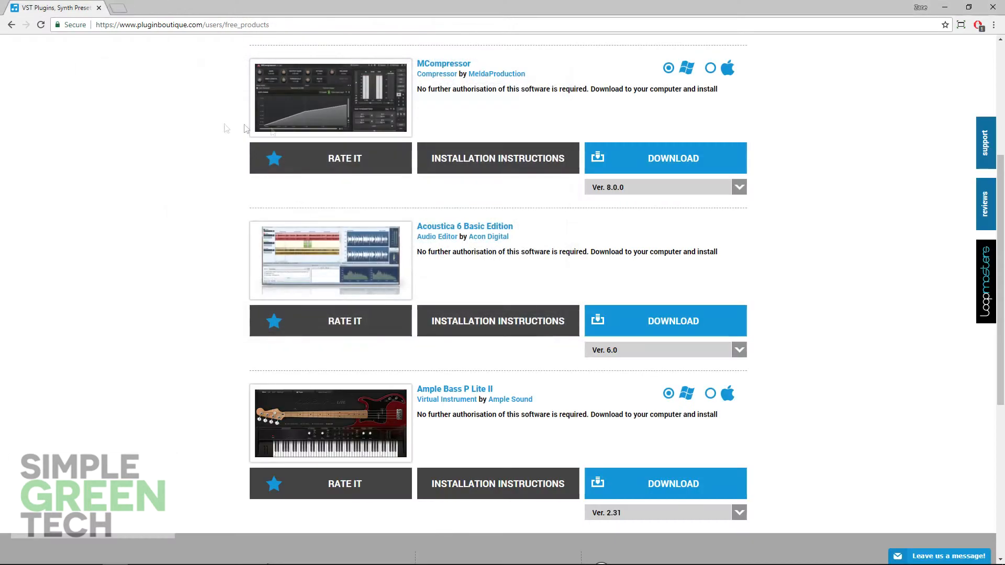
mouse_move(571, 267)
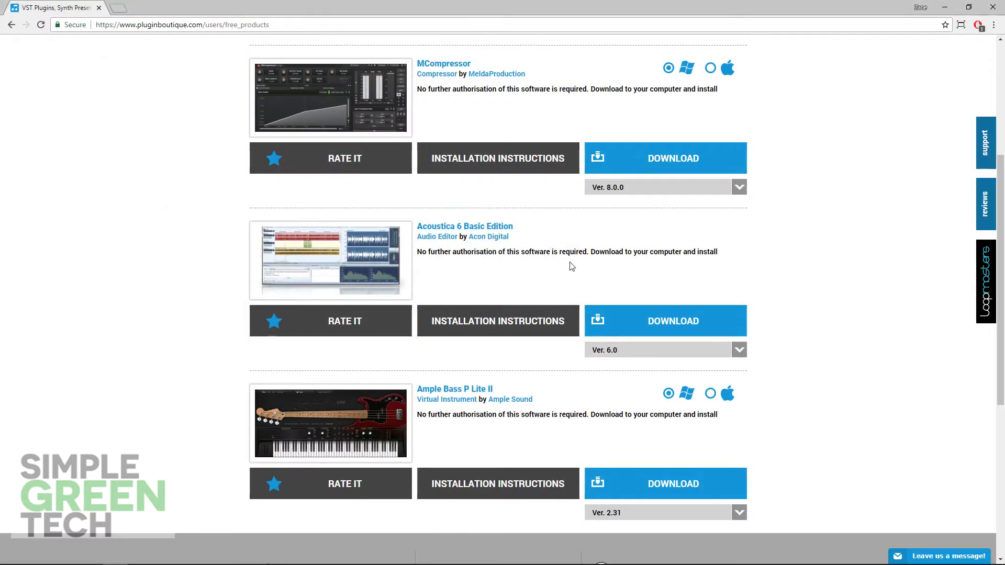
mouse_move(561, 298)
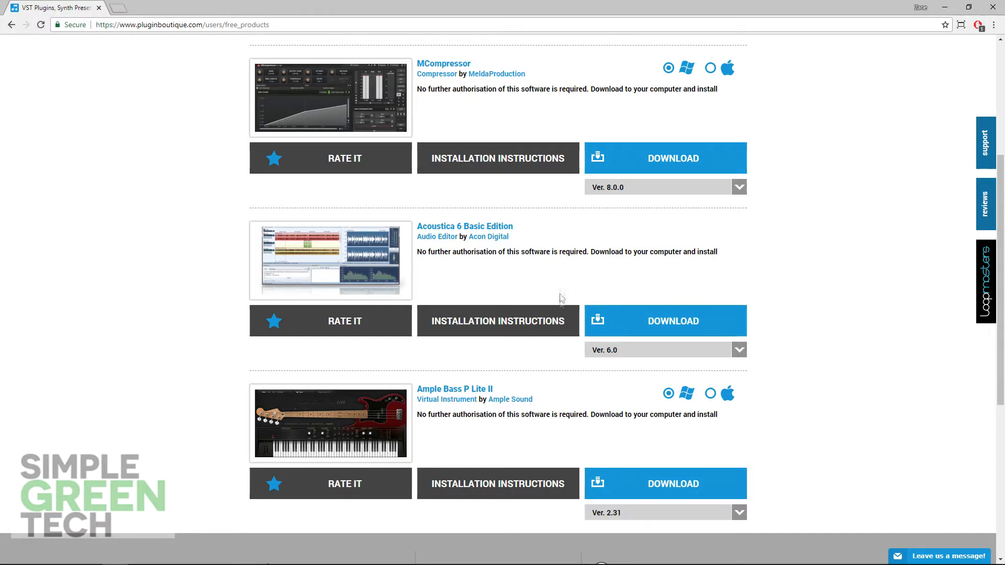
Review the Acoustica 6 Basic Edition installation instructions and return to the free products list
left_click(665, 320)
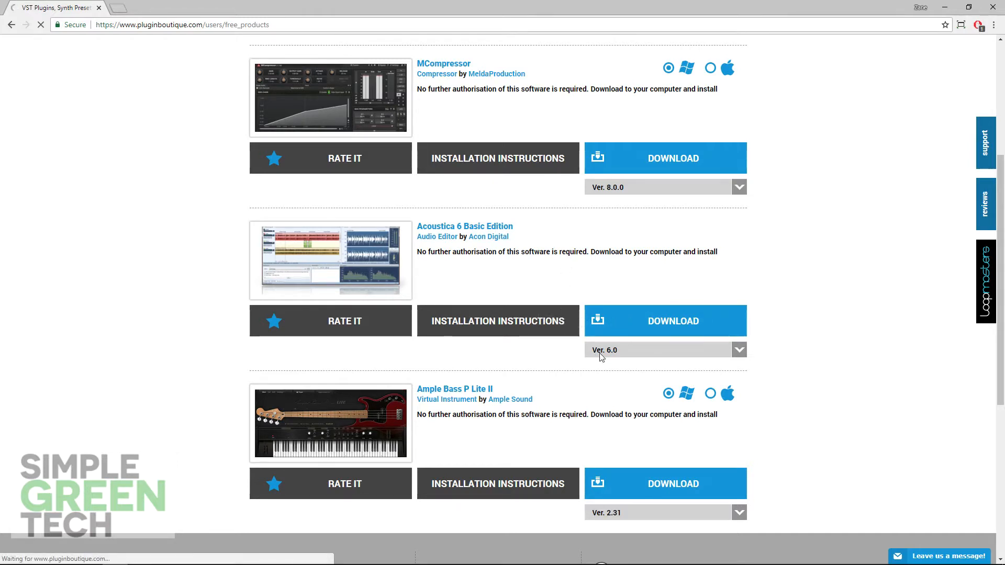
left_click(498, 320)
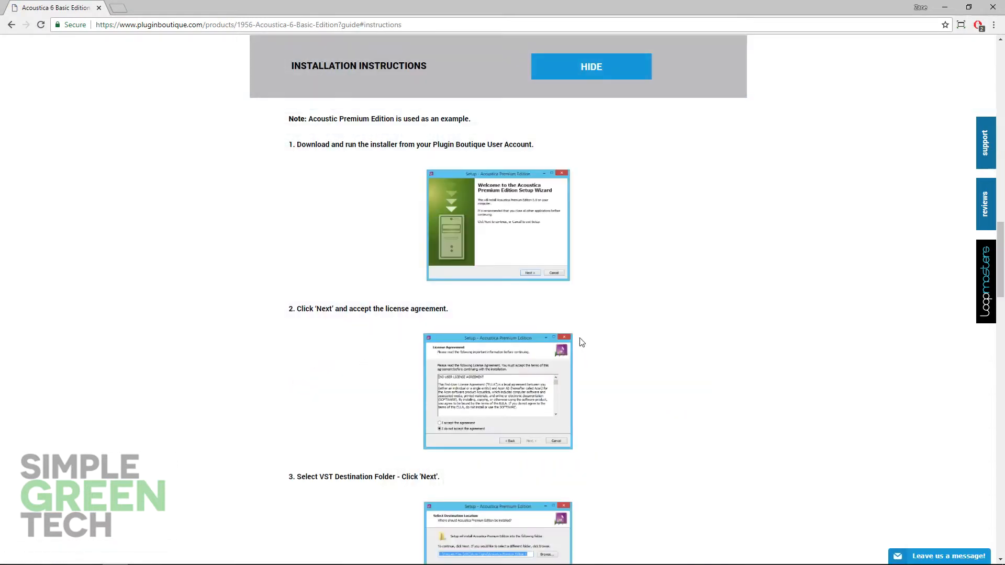
mouse_move(584, 349)
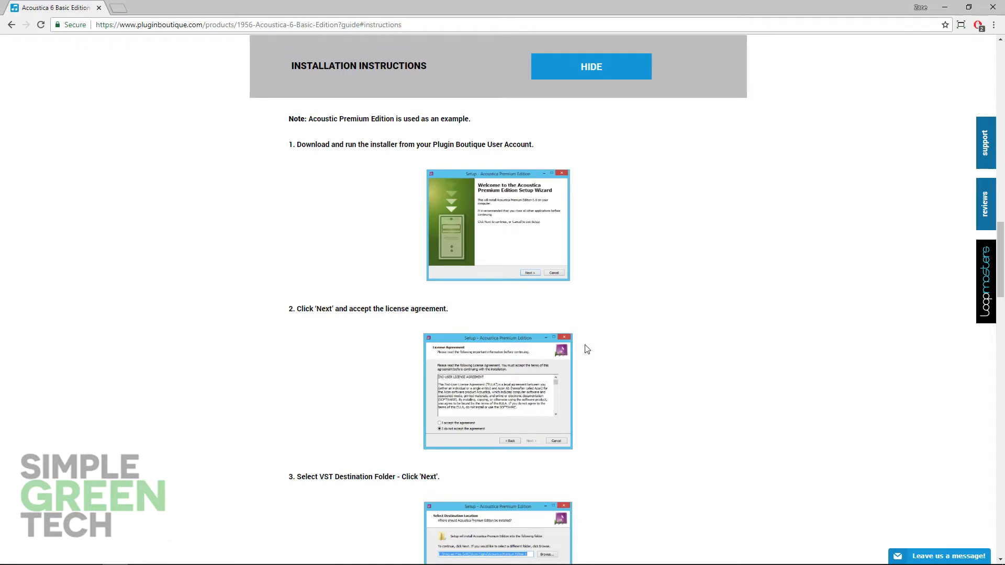
scroll("down", 3)
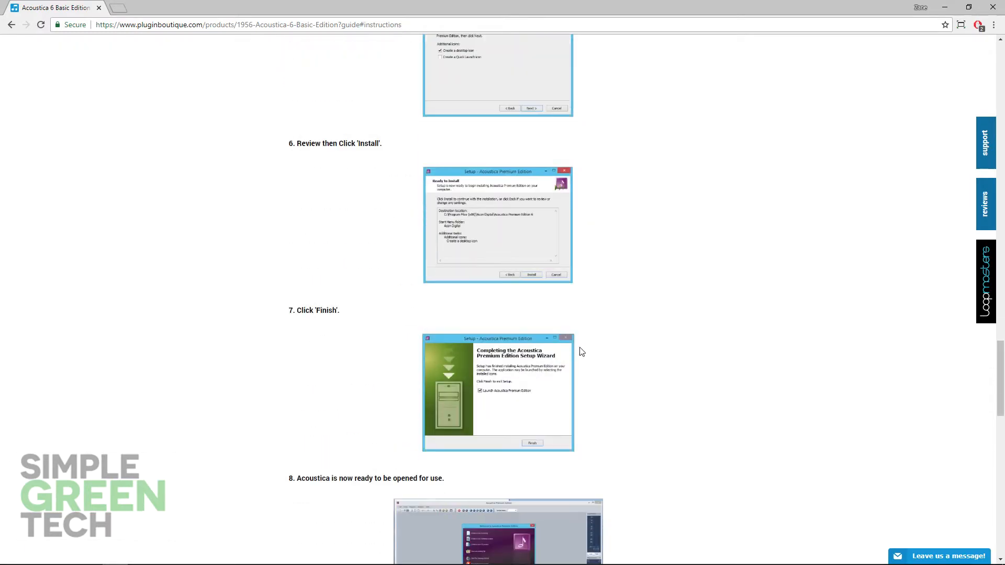
scroll("up", 3)
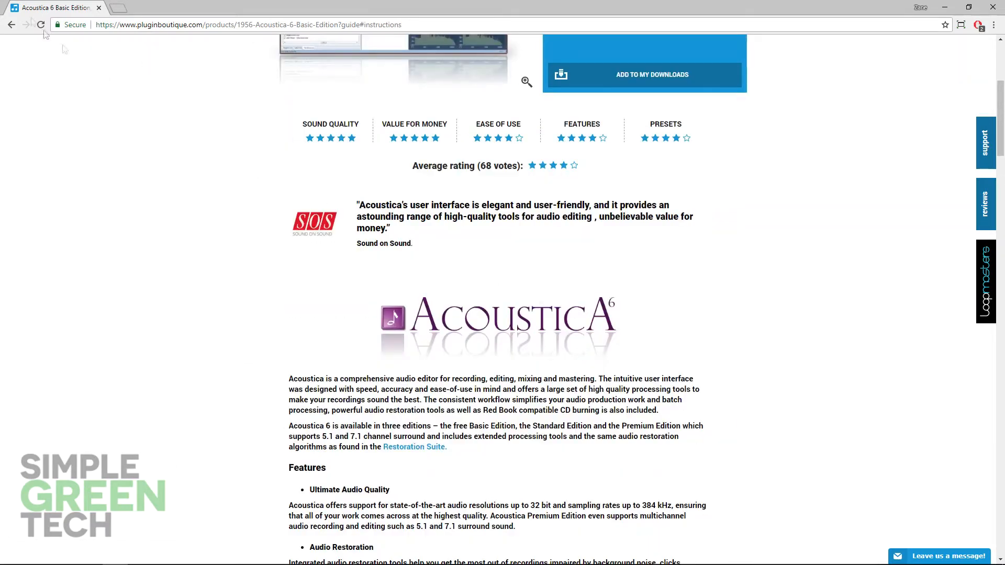
left_click(10, 24)
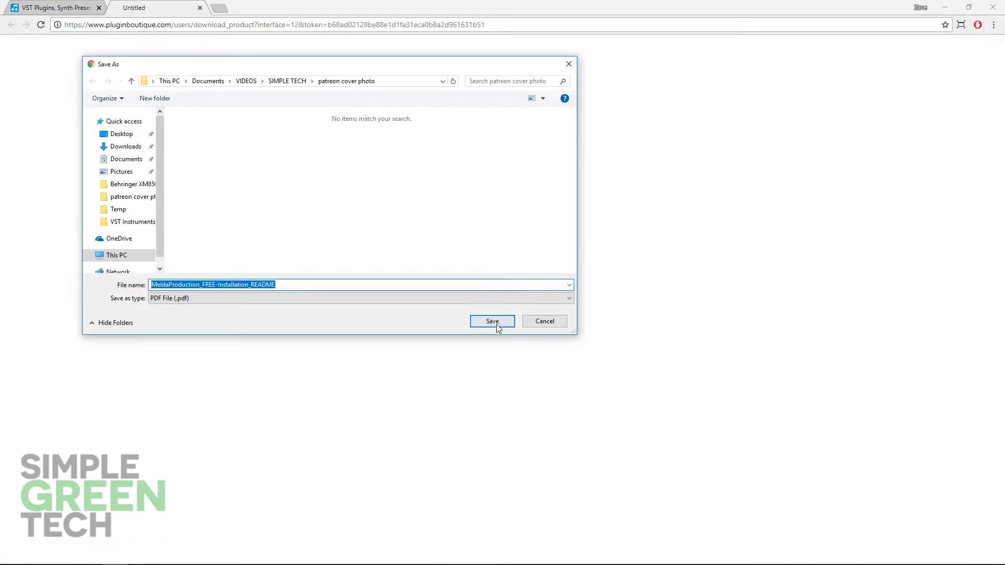
Save the MeldaProduction_FREE-Installation_README PDF
left_click(492, 321)
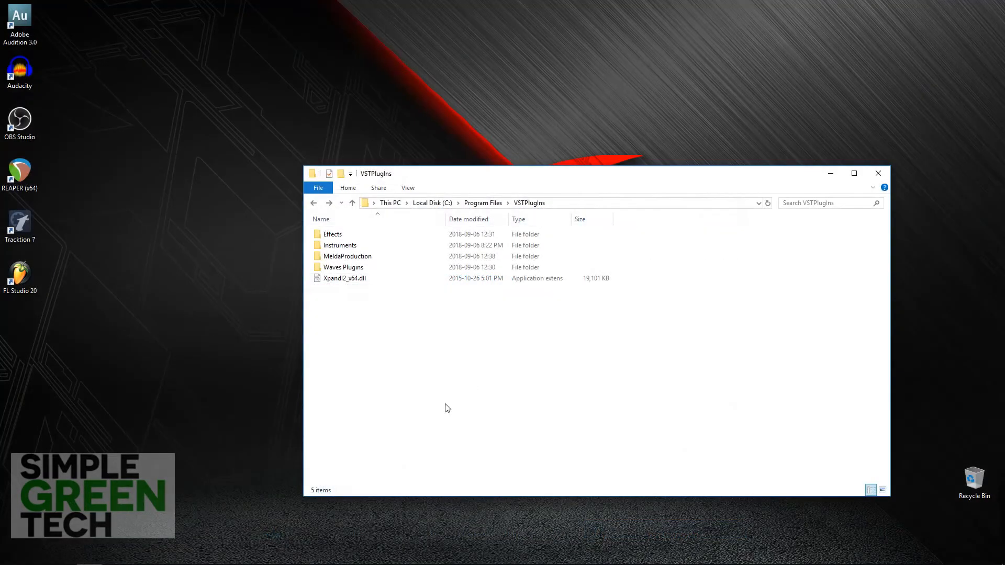
Cut Xpandl2_x64.dll and paste it into the Instruments folder, granting administrator permission
left_click(345, 278)
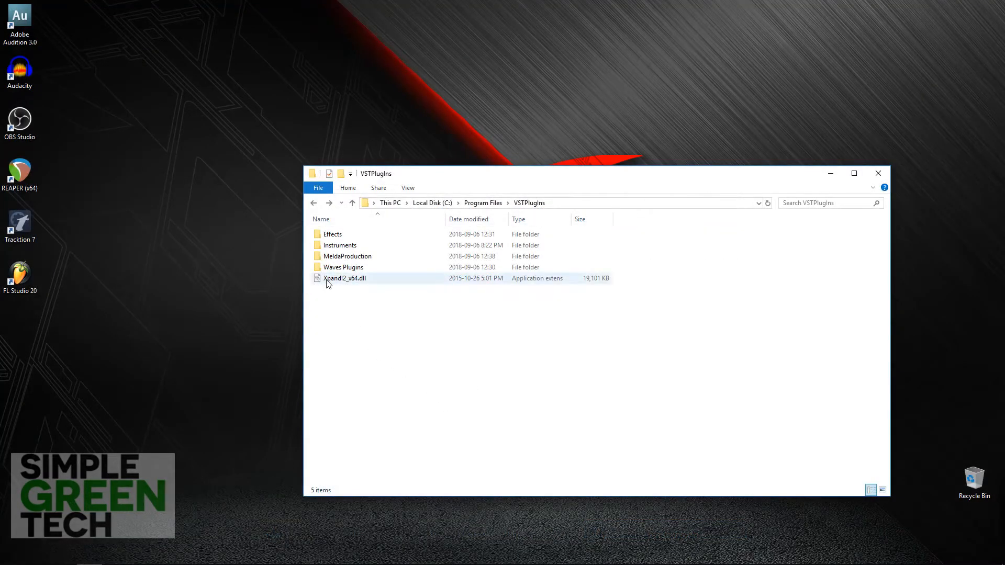
right_click(344, 277)
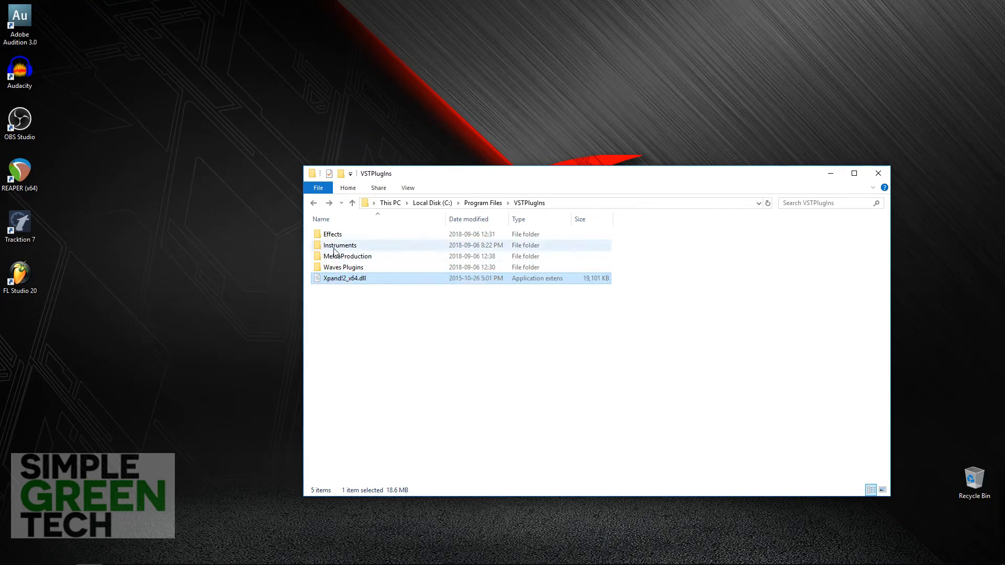
right_click(339, 245)
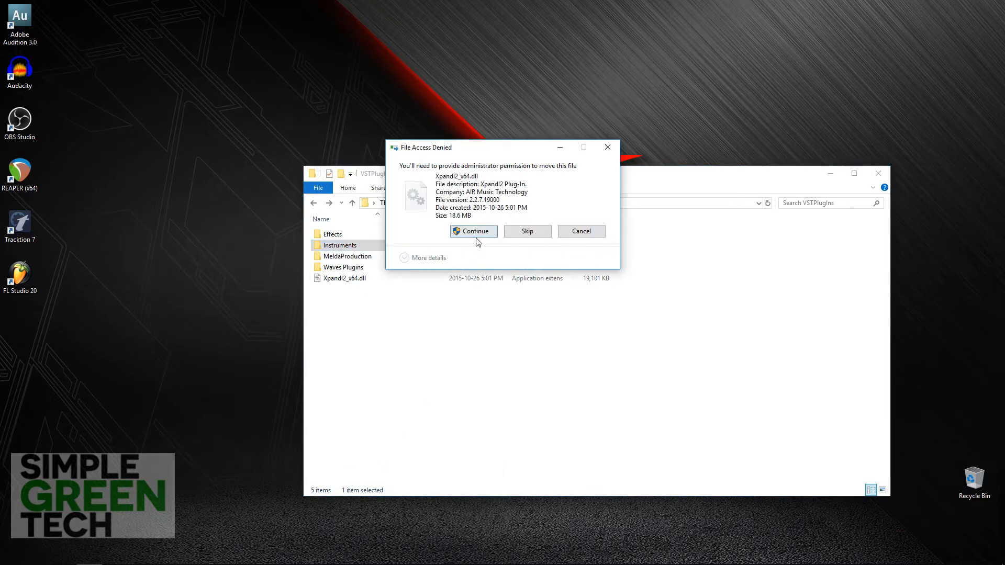
left_click(473, 231)
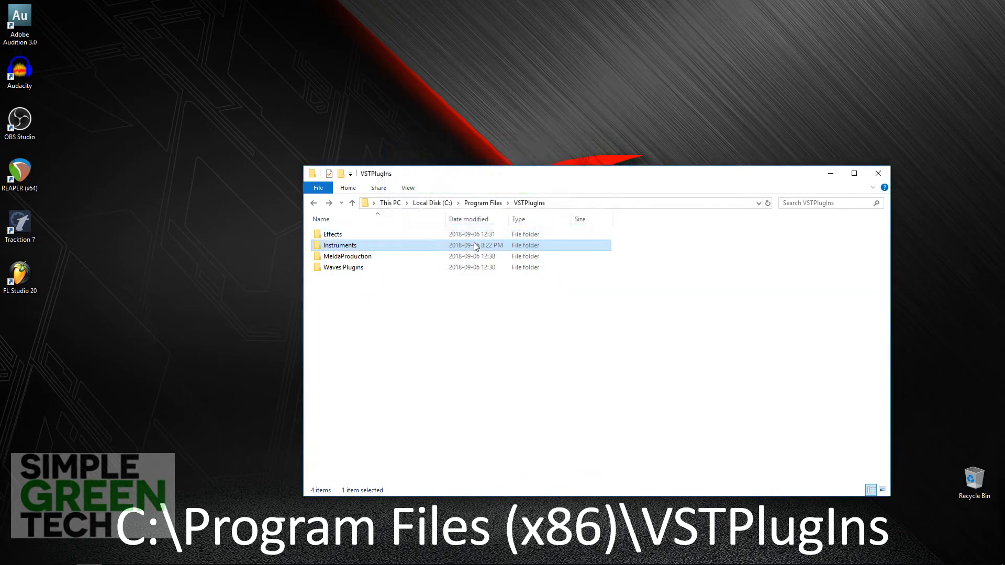
mouse_move(343, 250)
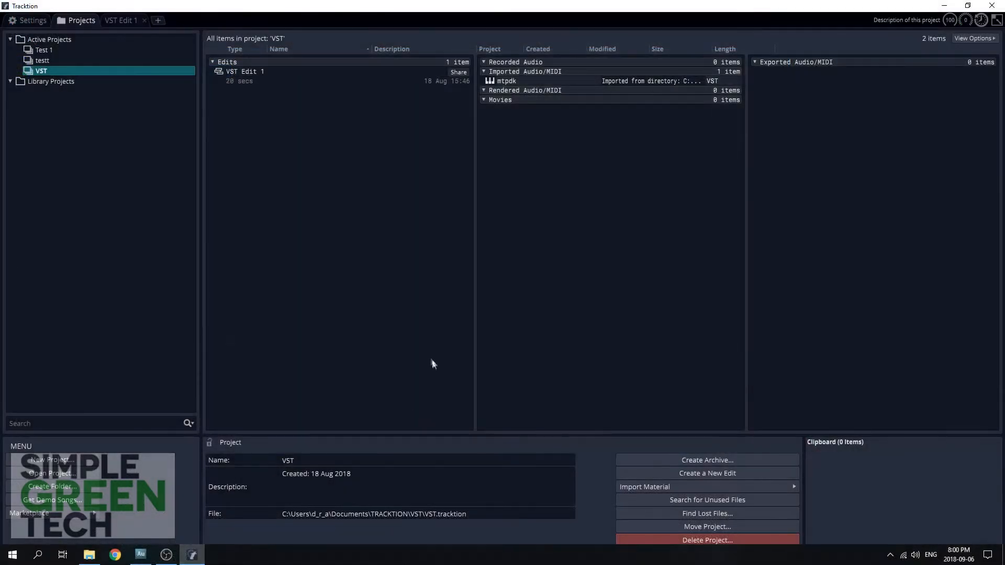
mouse_move(33, 20)
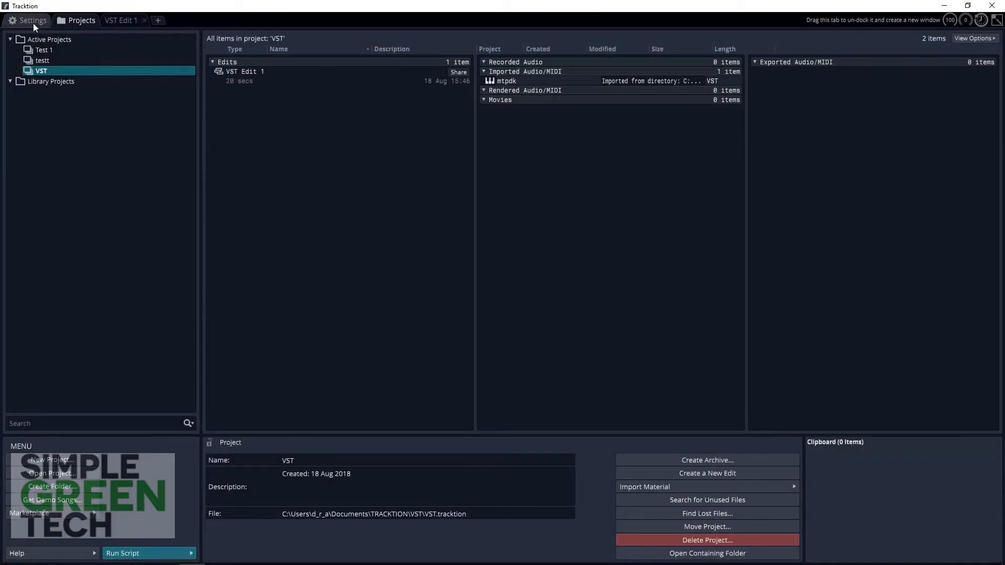
From the Plugins settings, start a scan for new or updated VST plug-ins
left_click(27, 20)
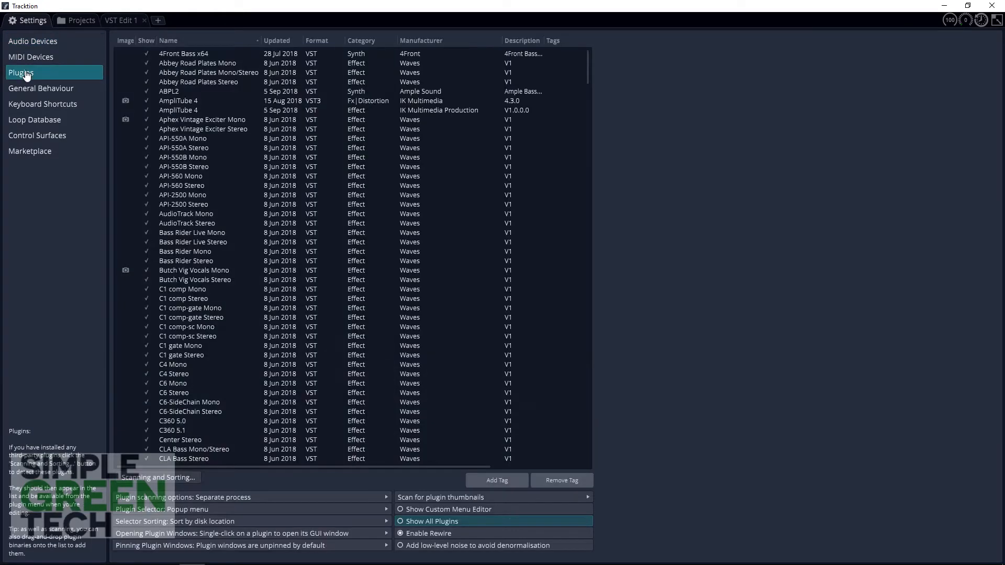
mouse_move(35, 138)
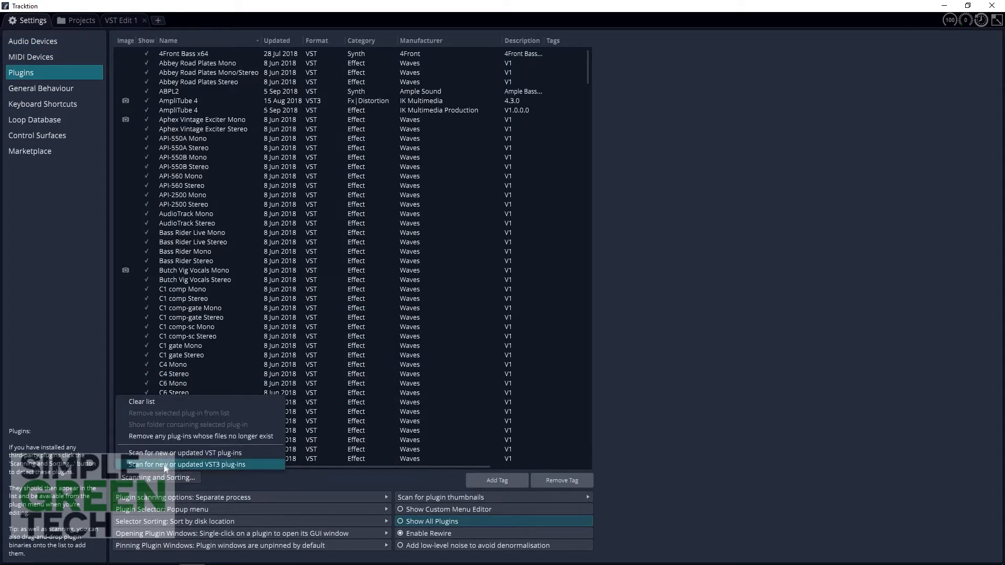
mouse_move(184, 453)
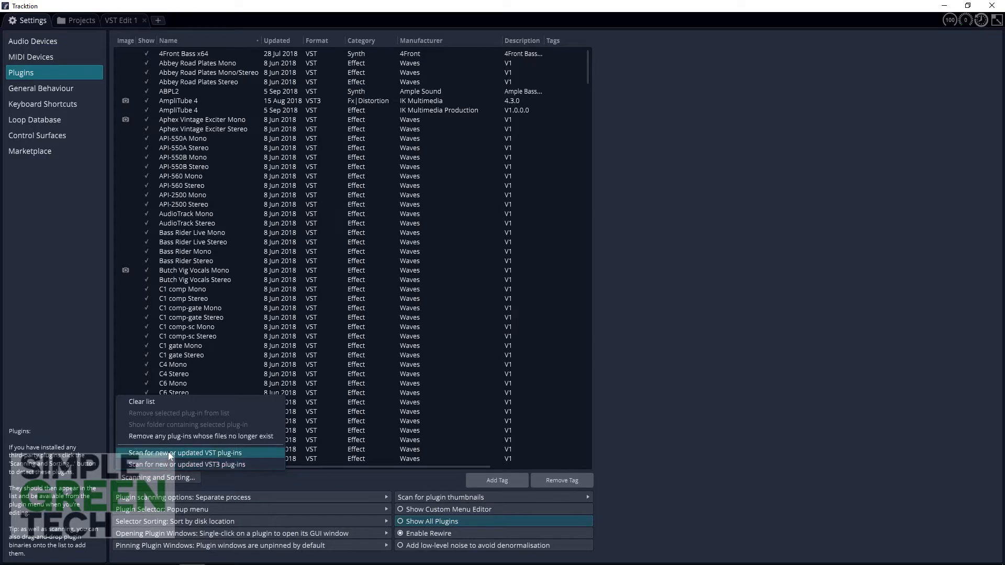
left_click(185, 452)
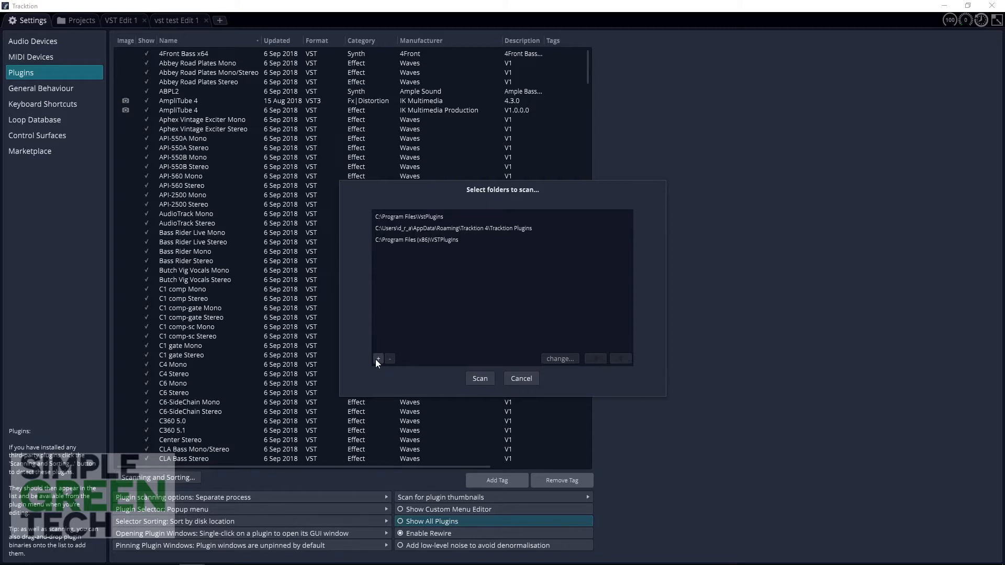
Add C:\Program Files\VSTPlugIns to the scan folder list and run the scan
left_click(378, 359)
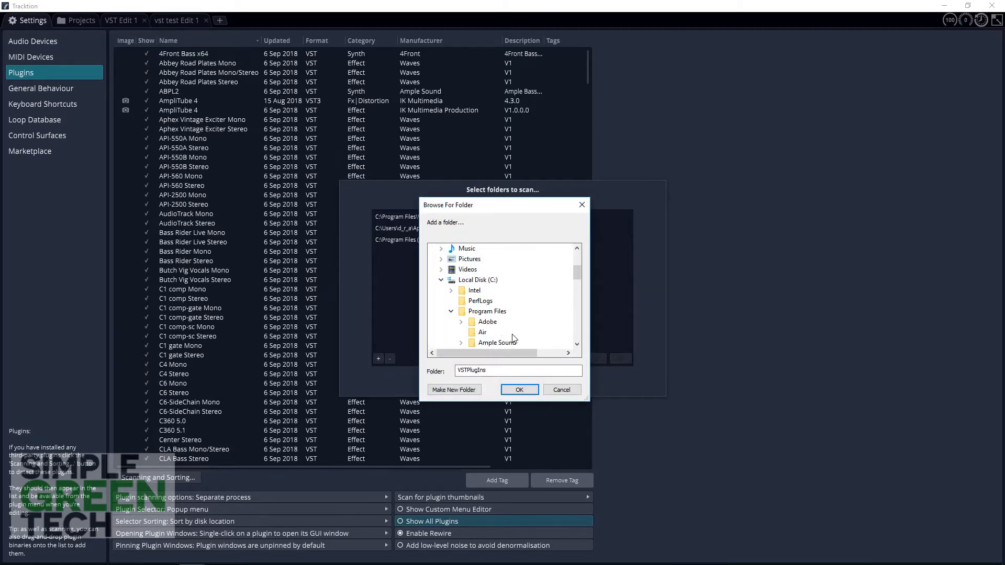
left_click(490, 311)
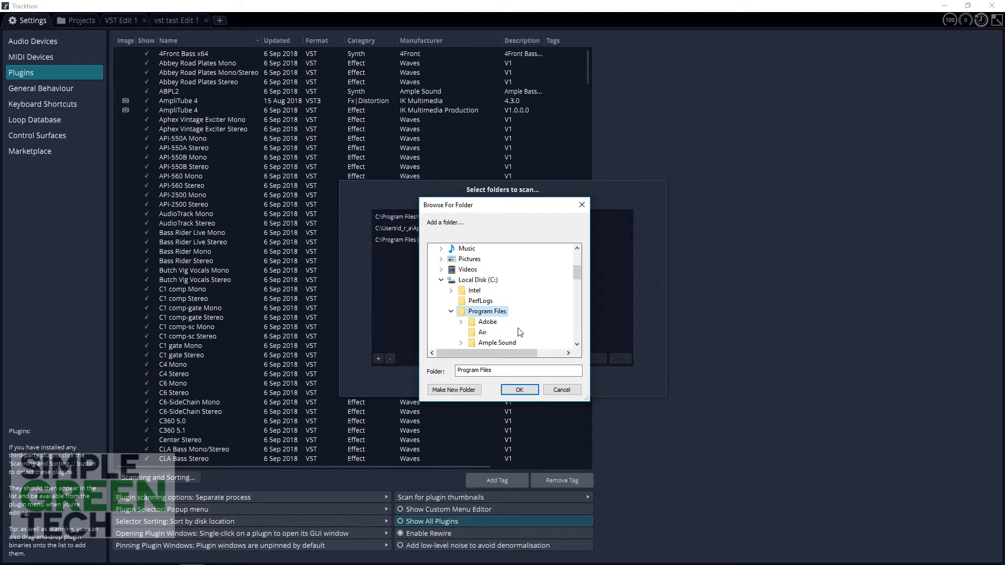
scroll("down", 3)
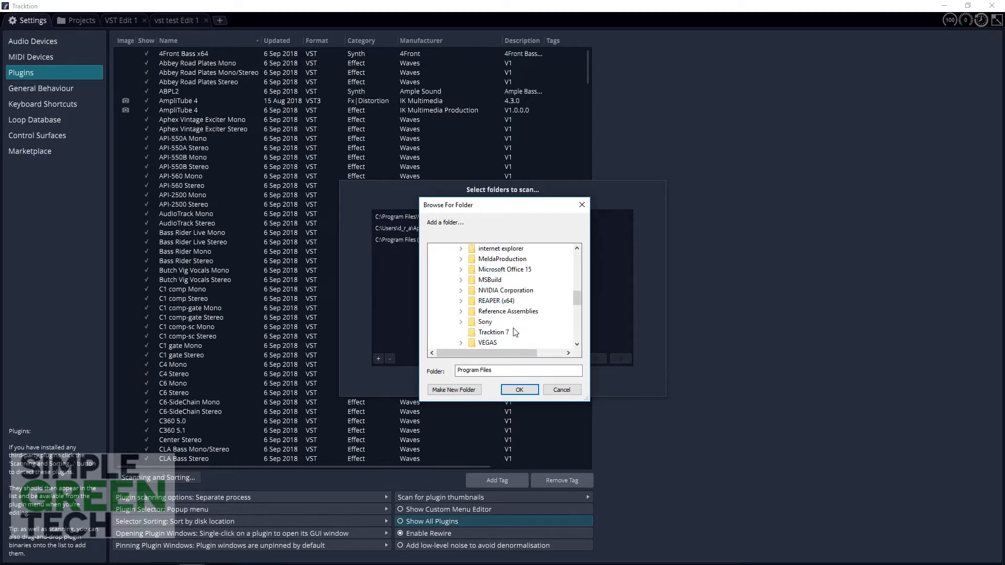
scroll("down", 3)
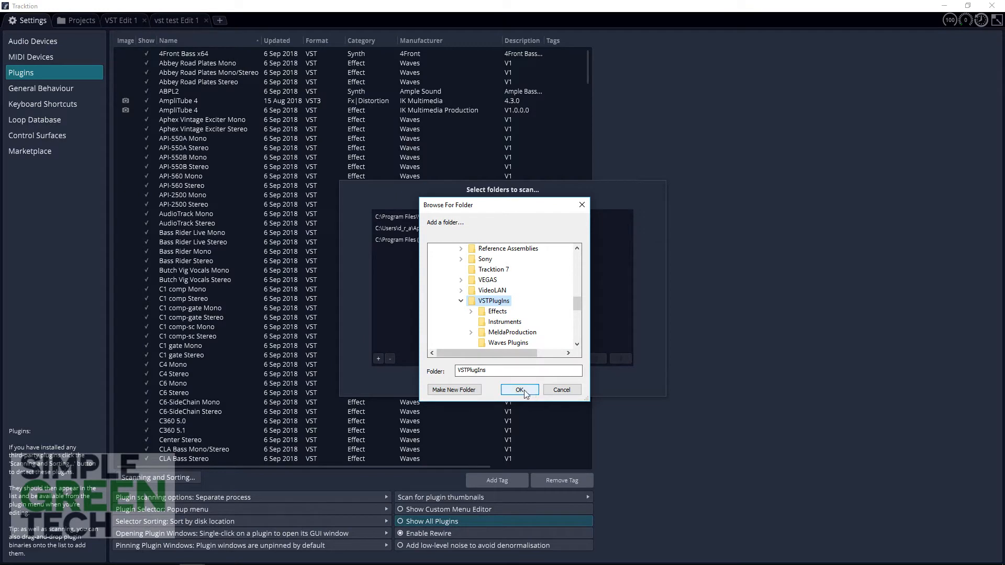
left_click(519, 390)
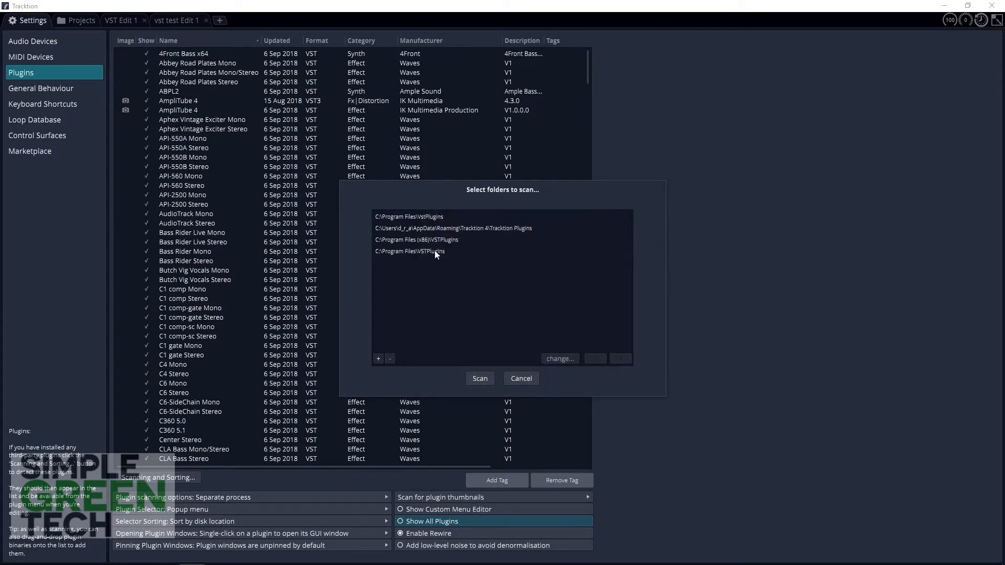
mouse_move(493, 290)
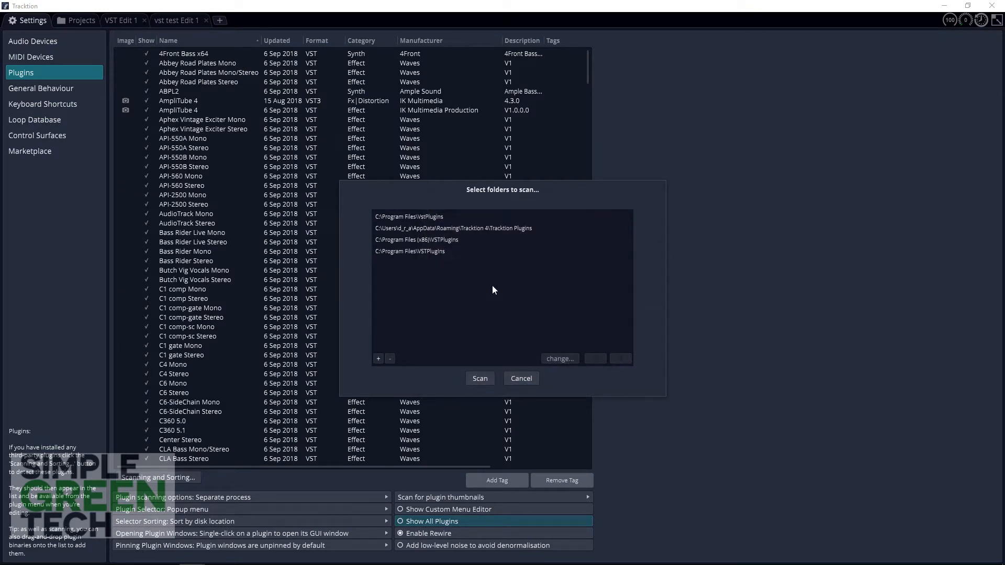
left_click(389, 358)
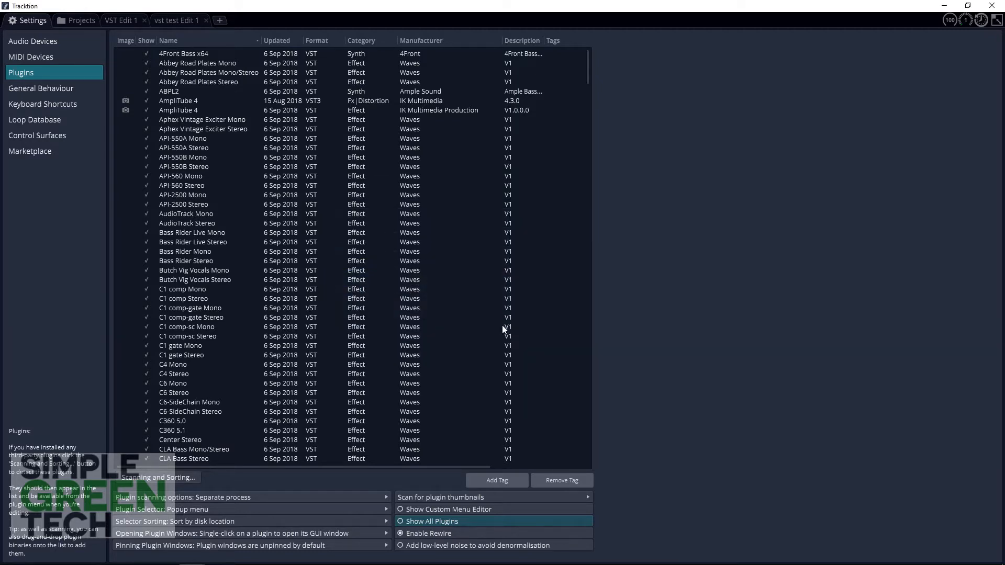
mouse_move(533, 415)
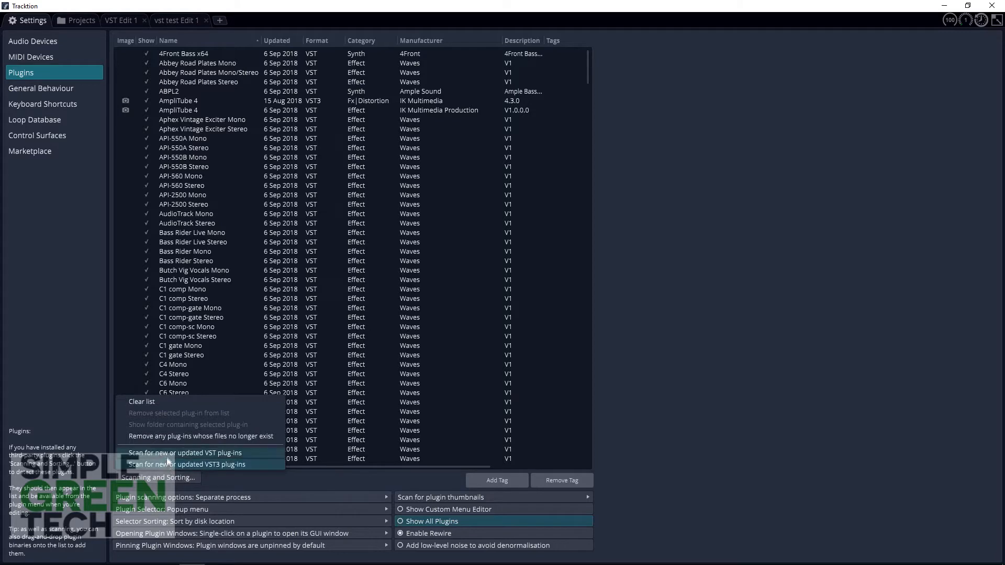
Rescan for new or updated VST plug-ins from the Plugins settings
left_click(185, 453)
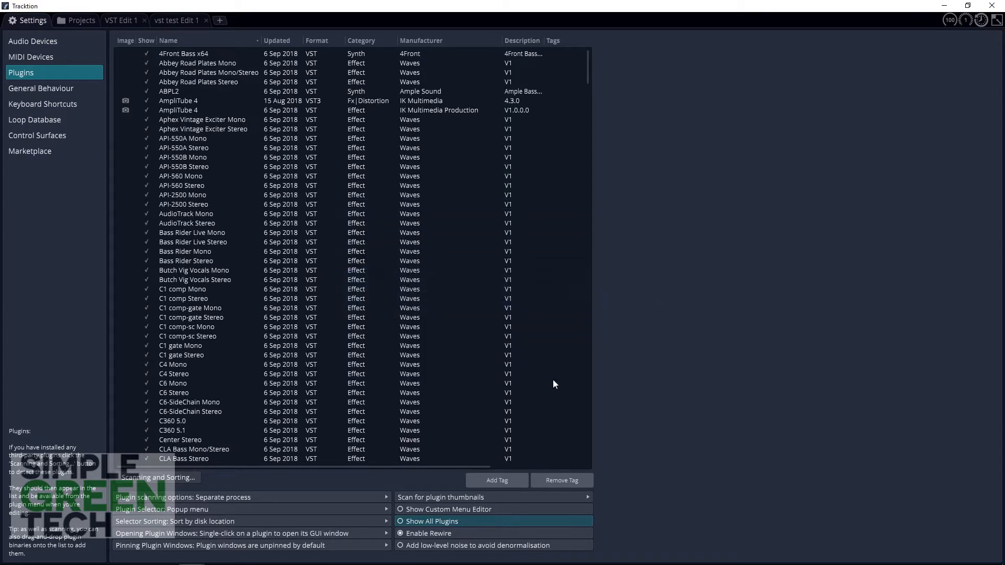
mouse_move(533, 415)
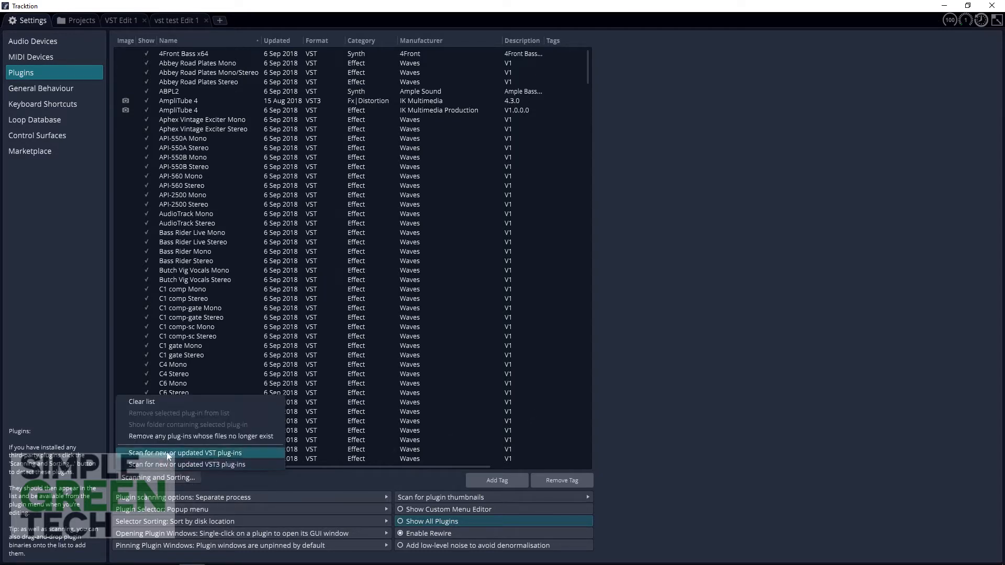
left_click(184, 454)
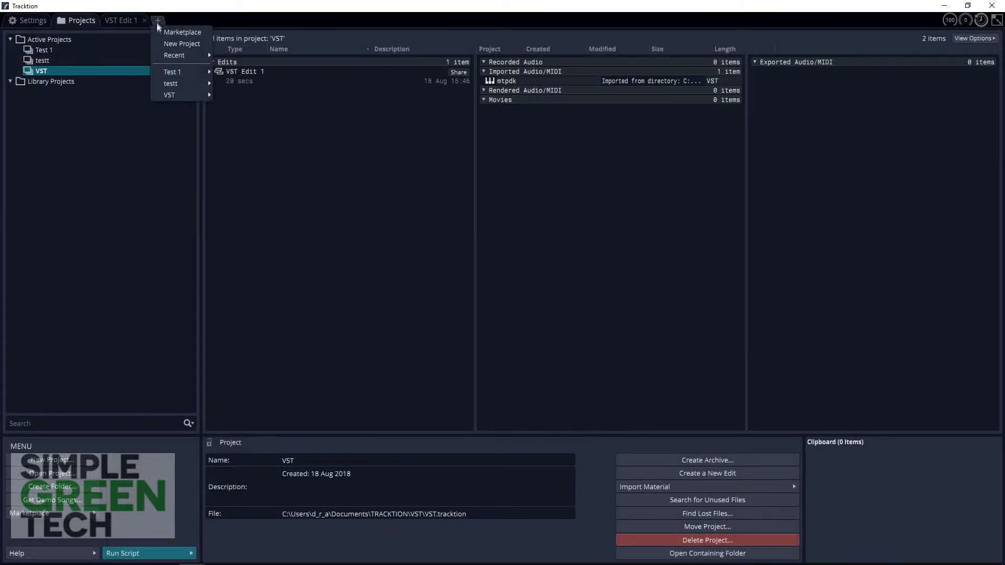
Create a new project named 'vst test' and open 'vst test Edit 1'
left_click(182, 44)
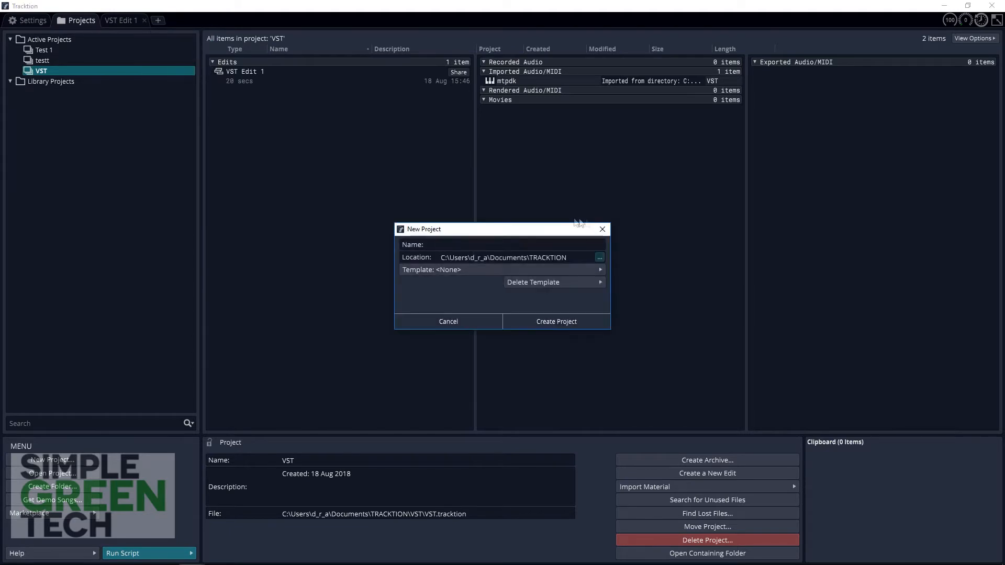
type("vst")
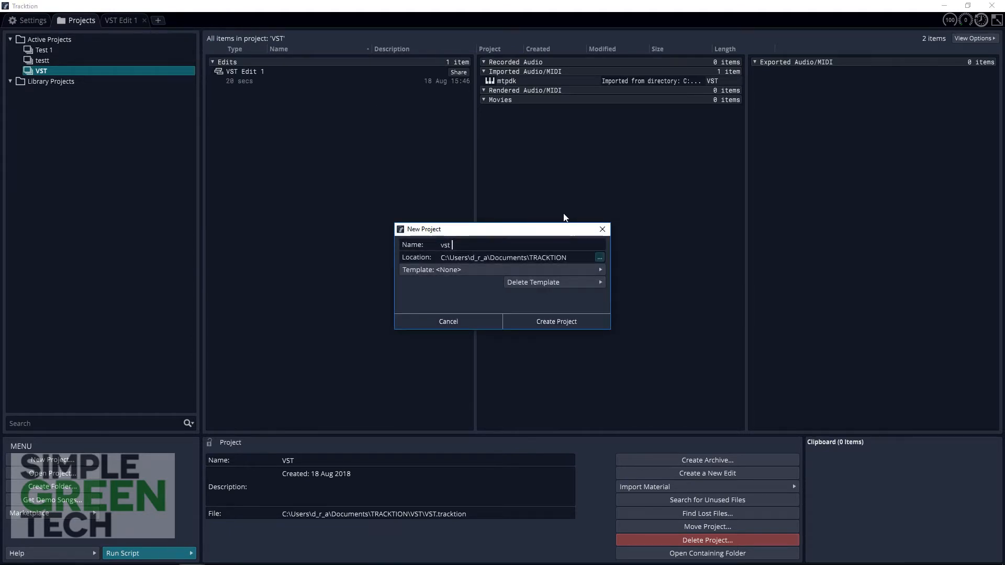
left_click(555, 321)
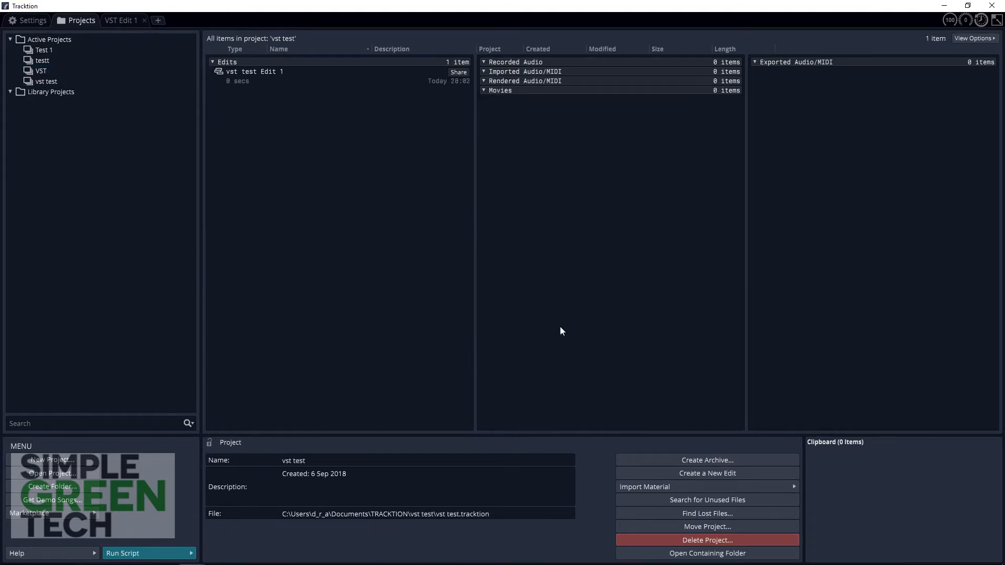
double_click(253, 71)
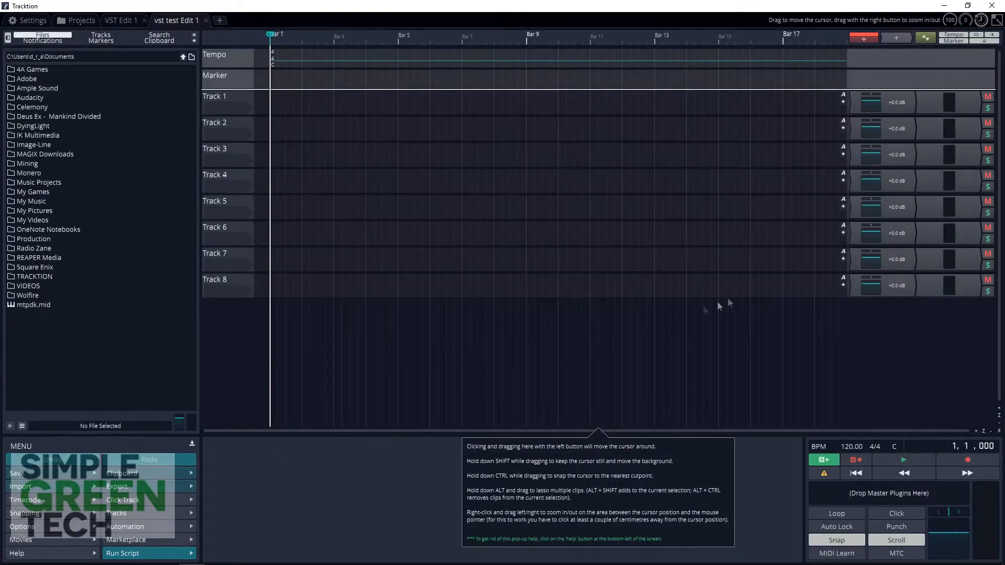
Load MeldaProduction MCompressor onto Track 1, declining anonymous online reporting
right_click(870, 102)
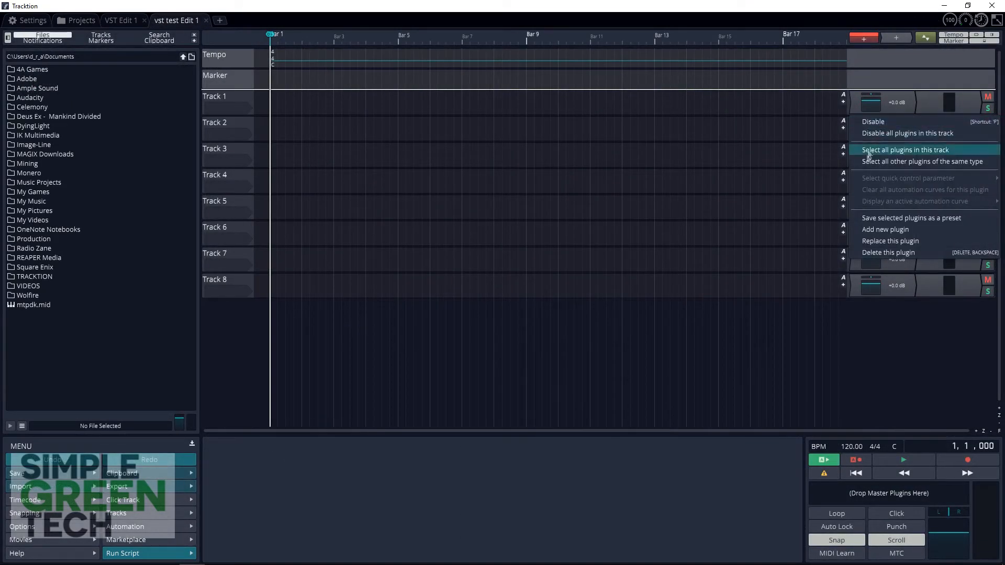
left_click(888, 229)
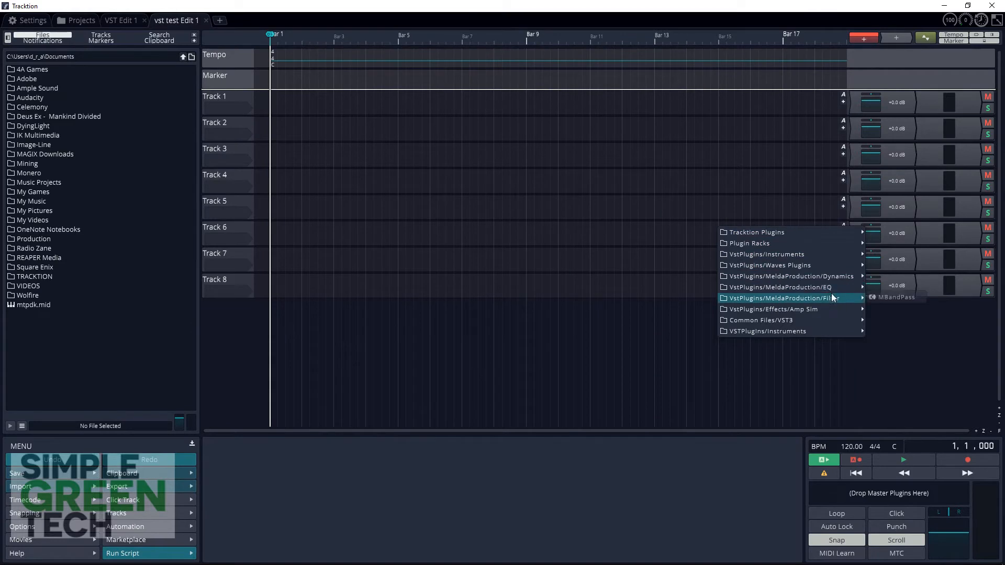
mouse_move(792, 330)
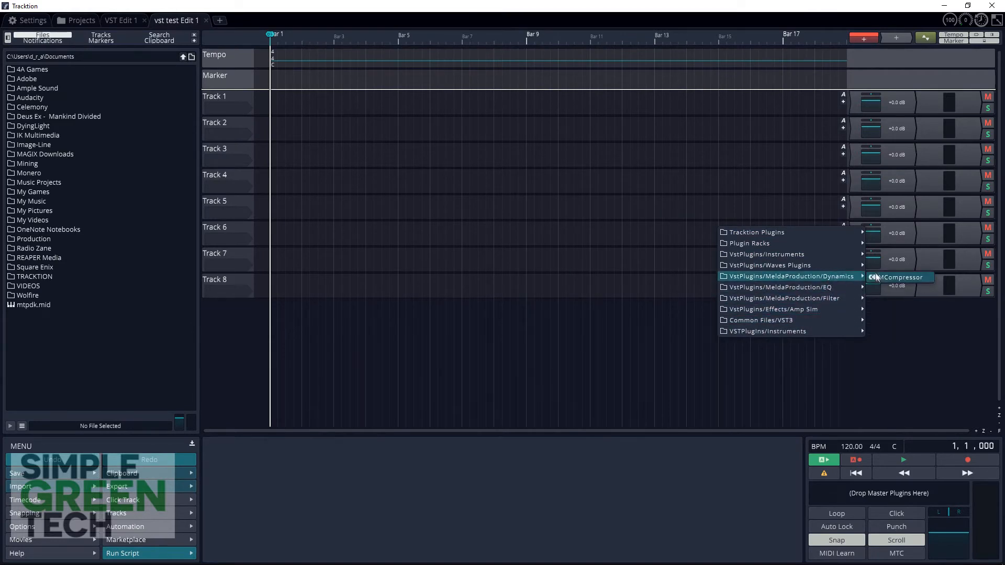
left_click(900, 276)
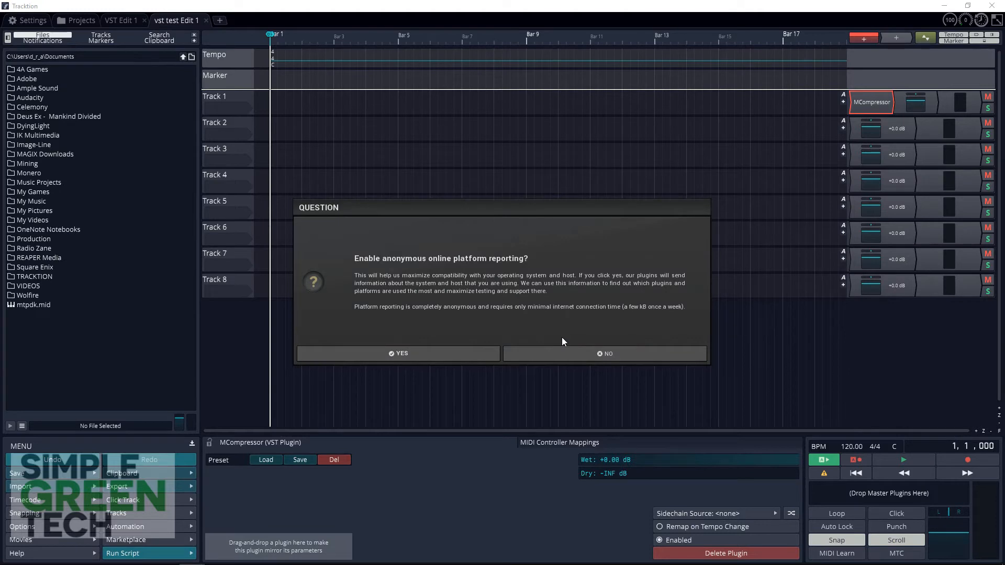
left_click(603, 352)
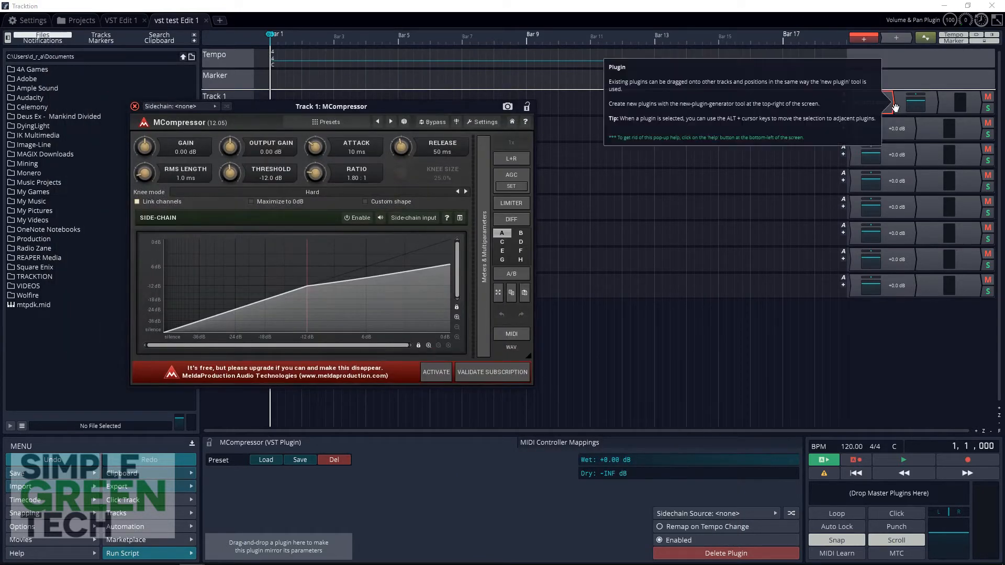
Insert AmpliTube 4 on Track 1 ahead of MCompressor and dismiss its editor
right_click(870, 102)
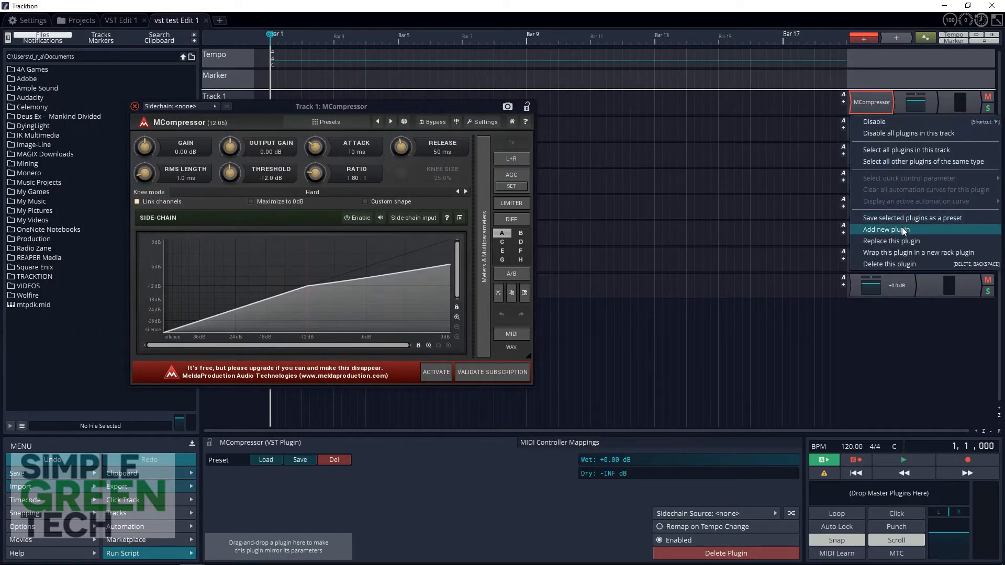
left_click(886, 229)
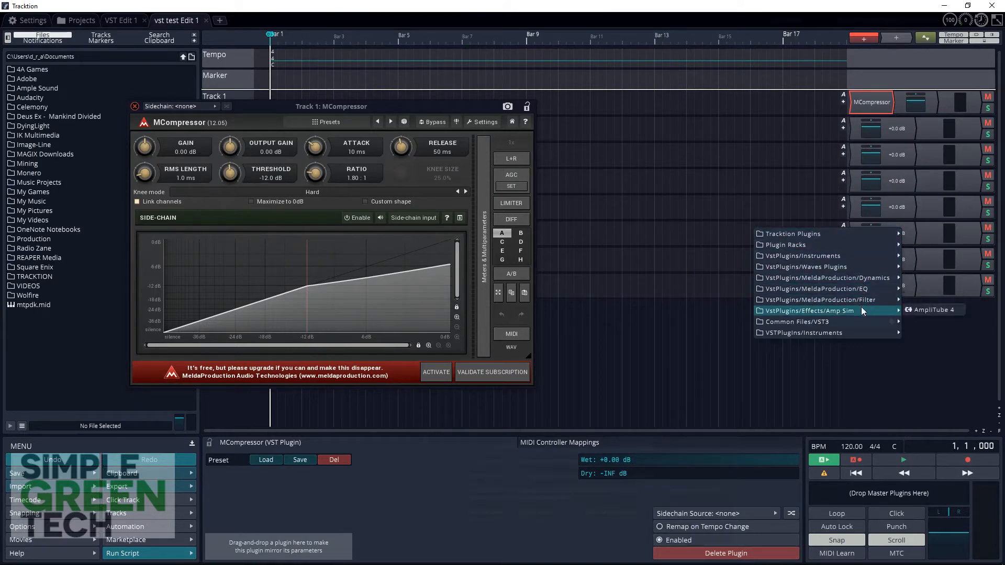
left_click(931, 310)
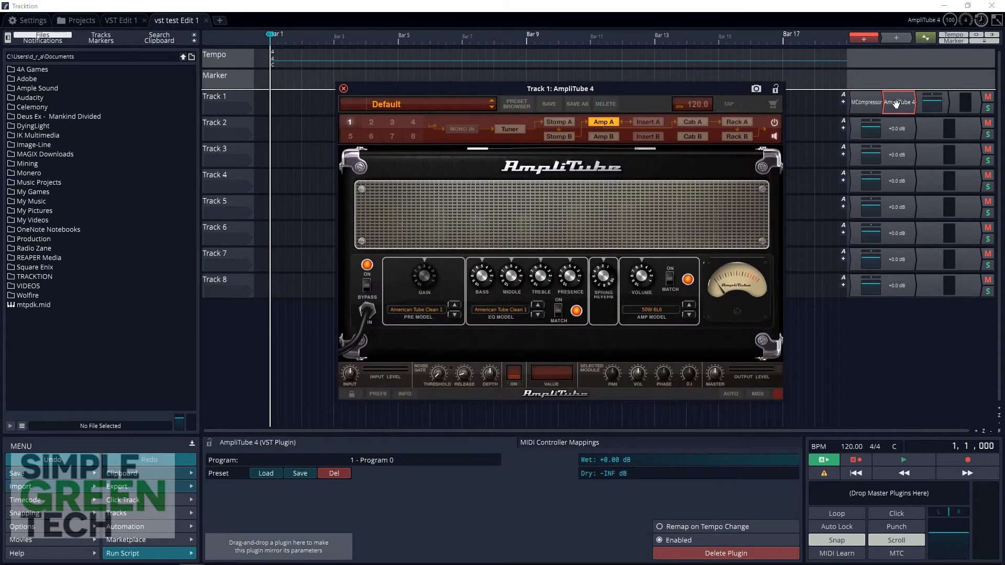
left_click(343, 88)
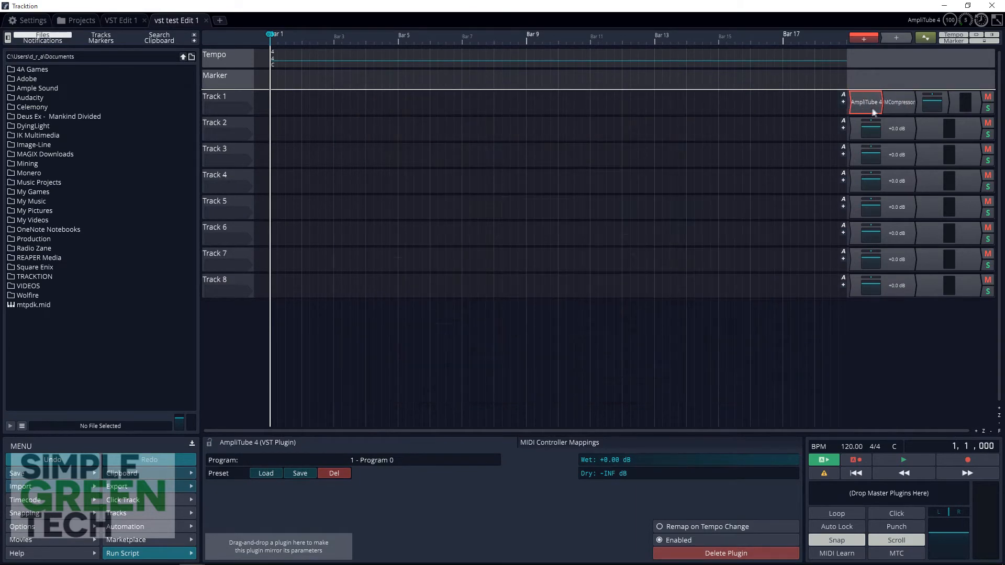
Reopen MCompressor's editor on Track 1 briefly, then close it again
double_click(865, 102)
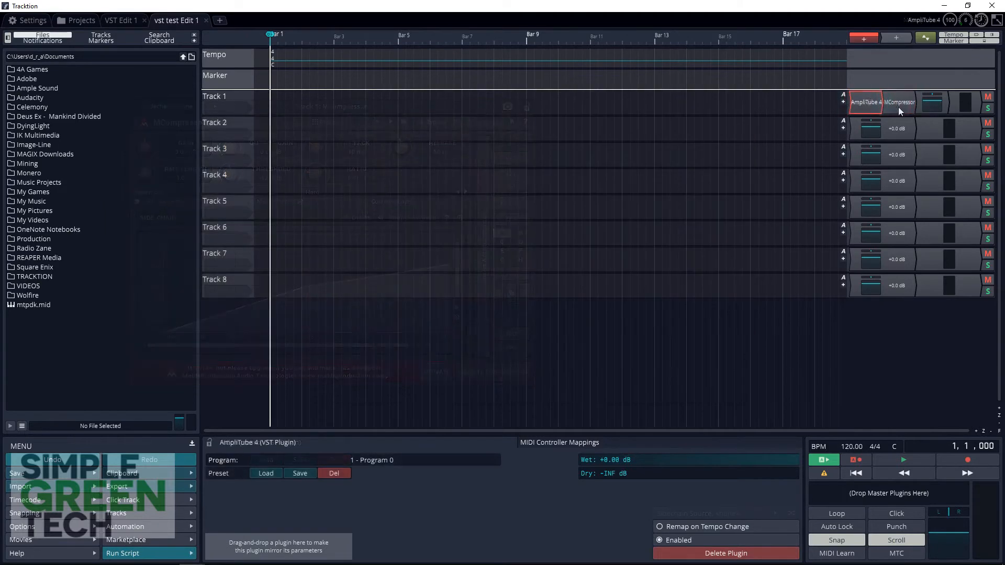
left_click(901, 101)
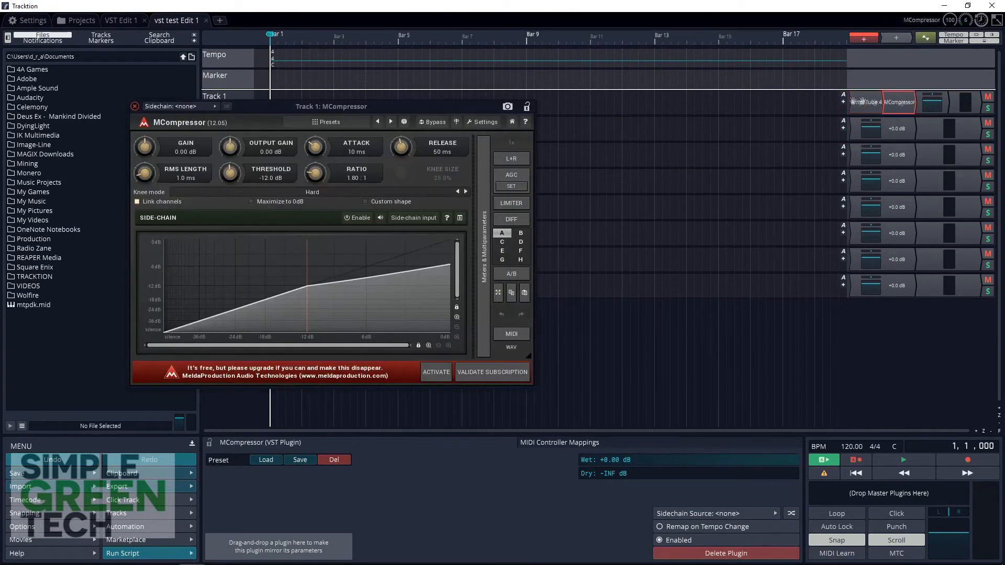
left_click(327, 121)
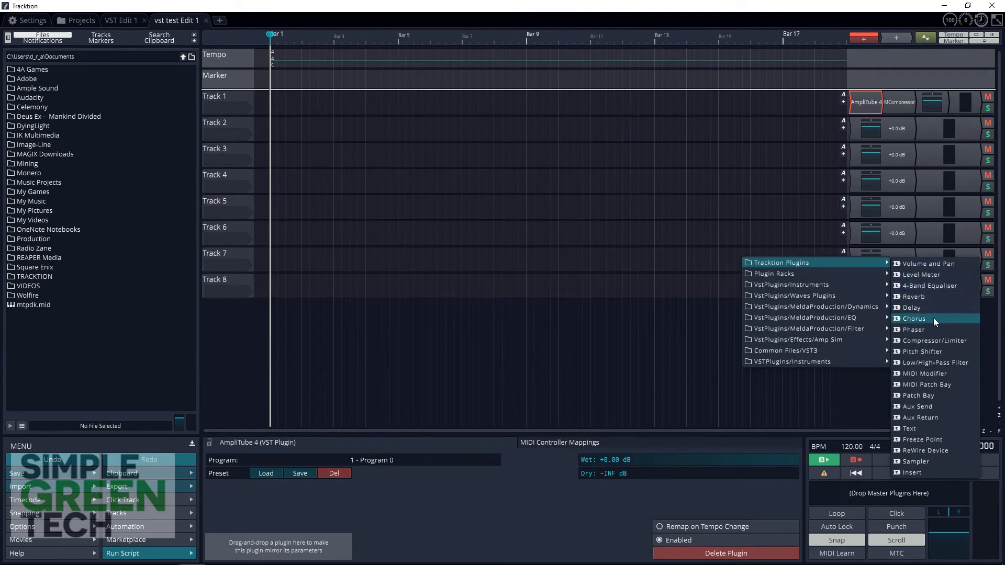
Put Tracktion's Compressor/Limiter on Track 2 and apply a built-in Tracktion Compressor preset
left_click(934, 340)
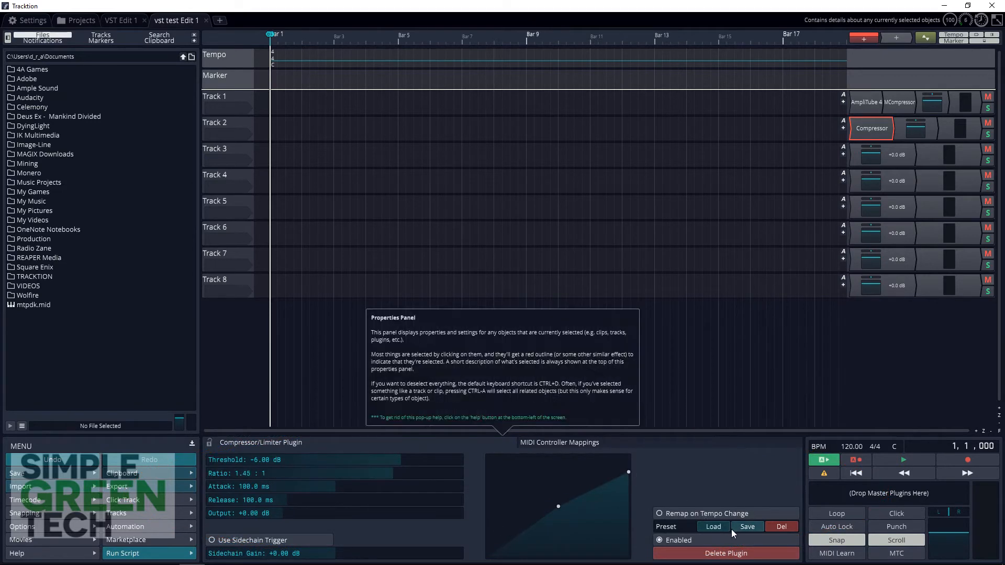
left_click(712, 526)
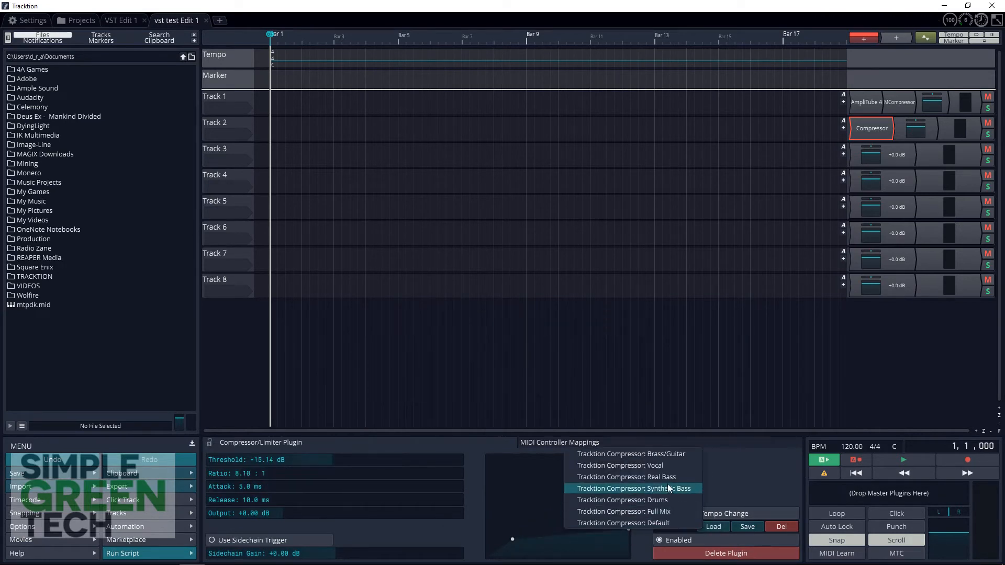
left_click(634, 489)
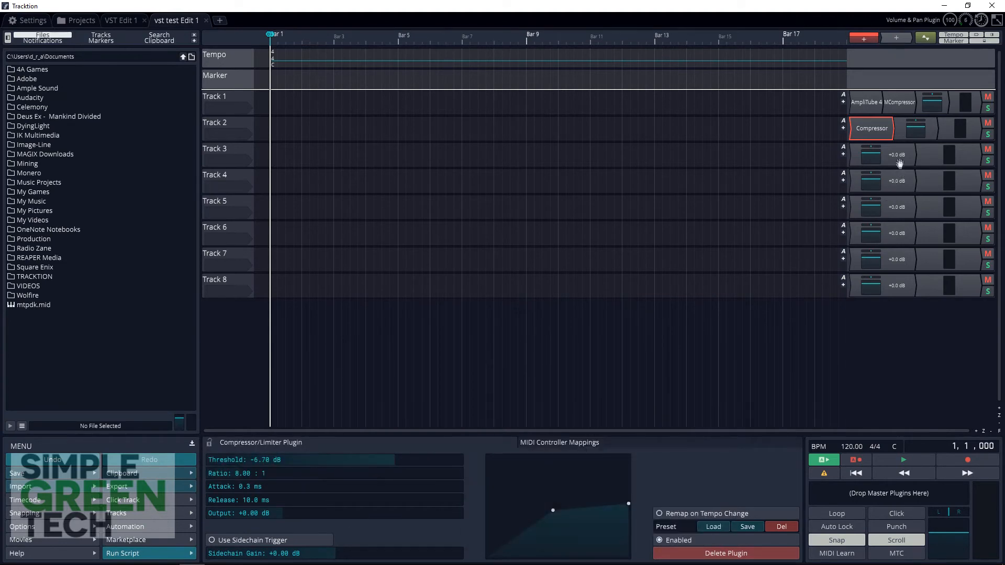
Load the VacuumPro_x64 synth onto Track 3 from the instruments folder
right_click(895, 155)
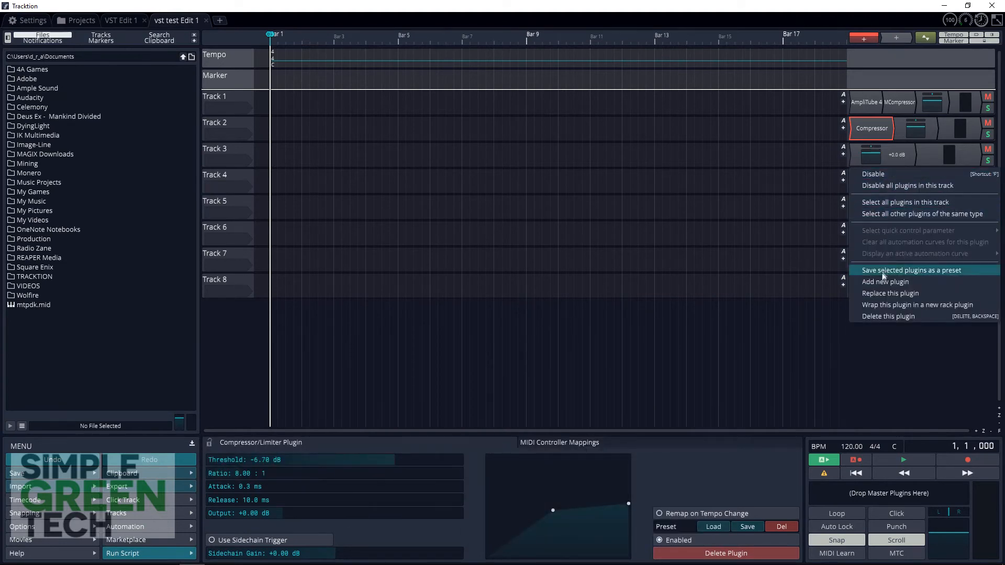
left_click(886, 281)
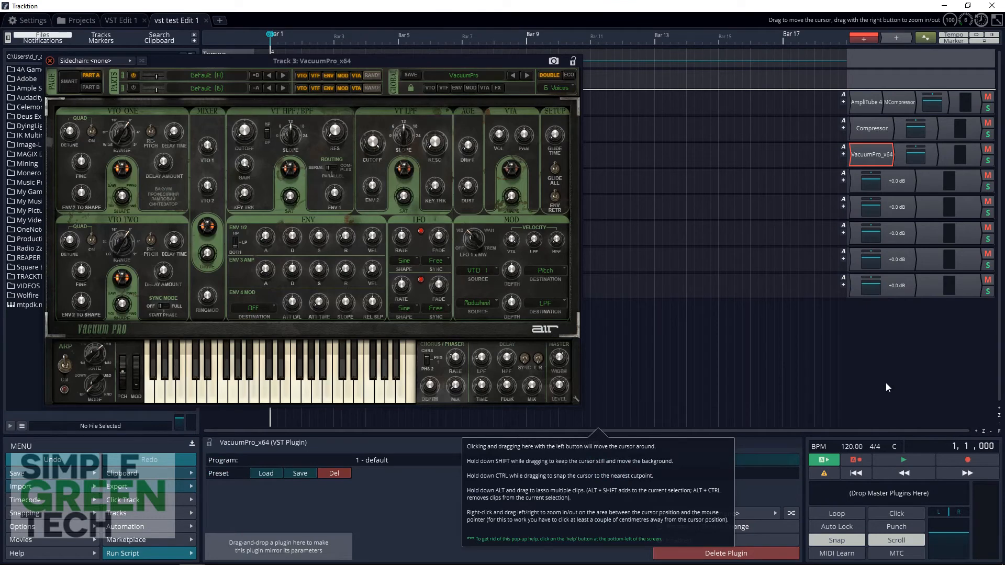
mouse_move(882, 389)
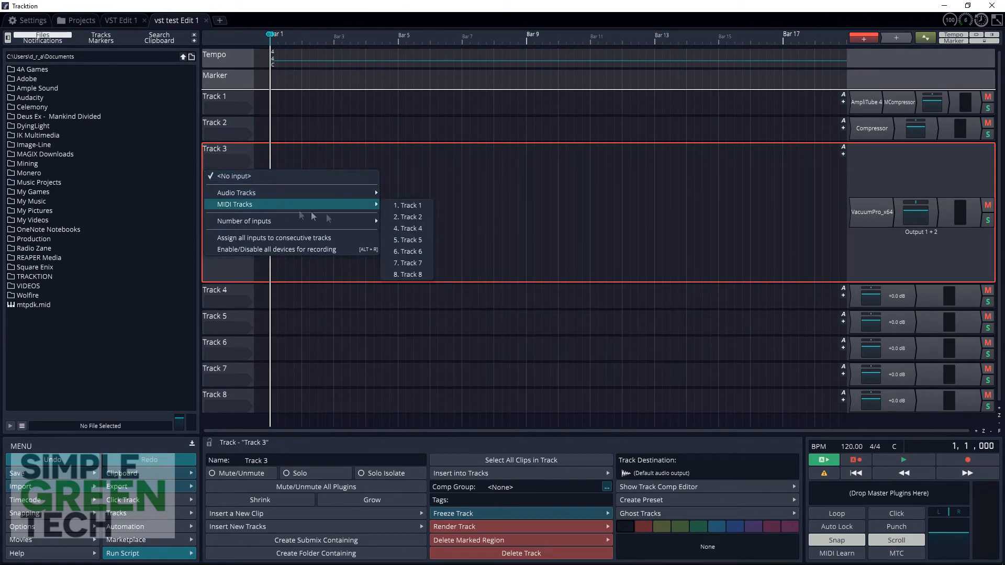
Set Track 3's input to MIDI and record a live take spanning bars 2–7
left_click(408, 205)
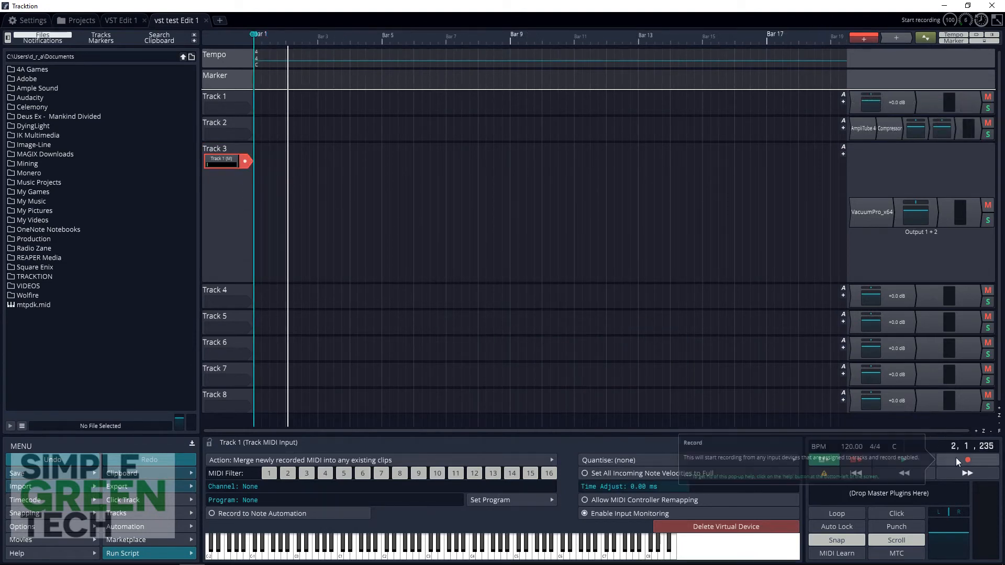
left_click(968, 473)
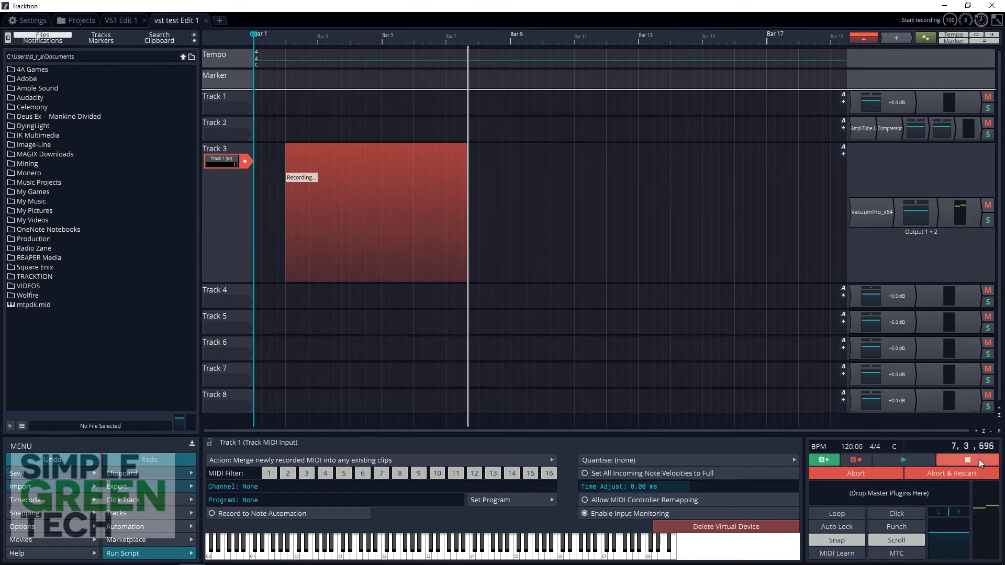
left_click(968, 461)
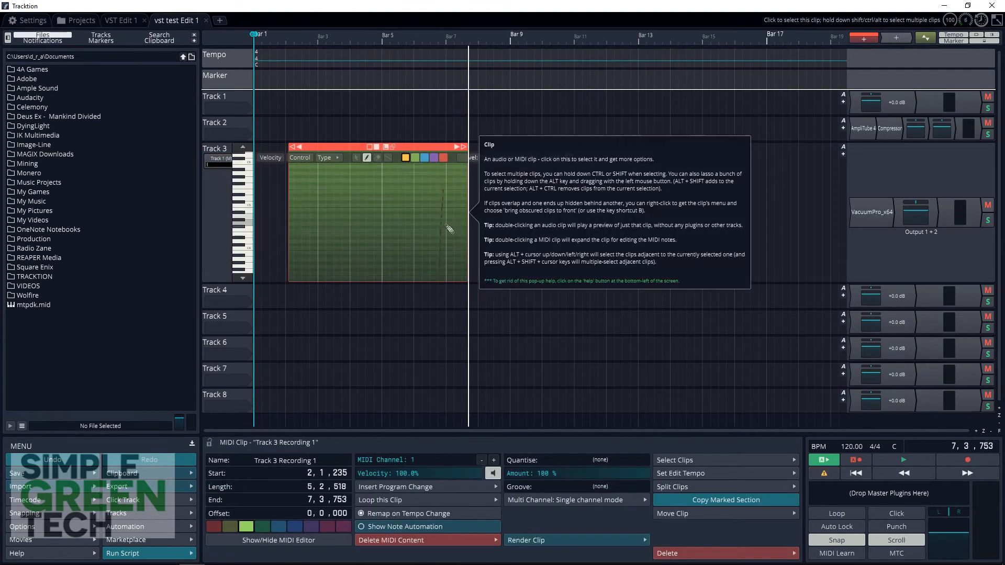
mouse_move(420, 208)
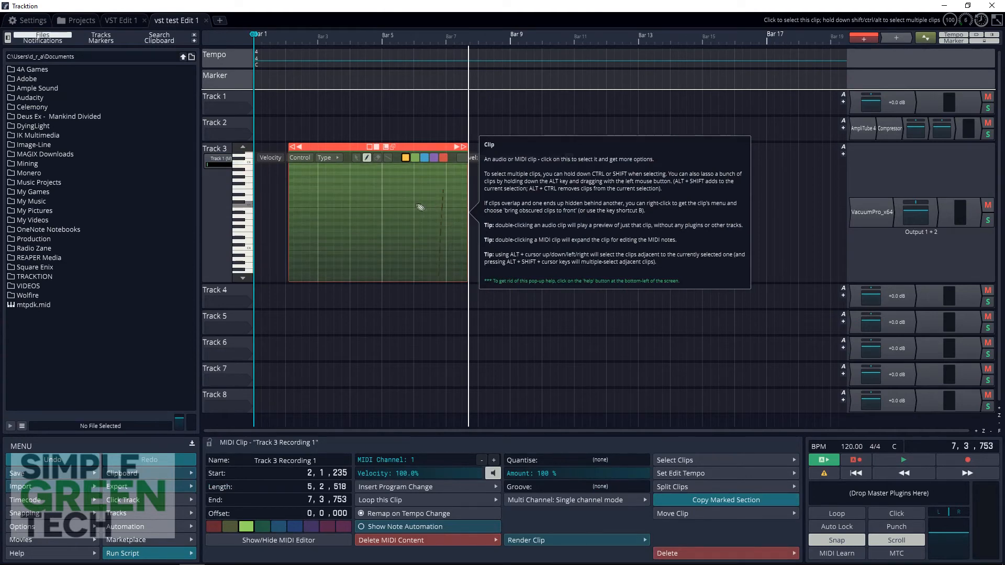
Insert a new MIDI clip on Track 3 and draw a long C4 note at its start
right_click(228, 159)
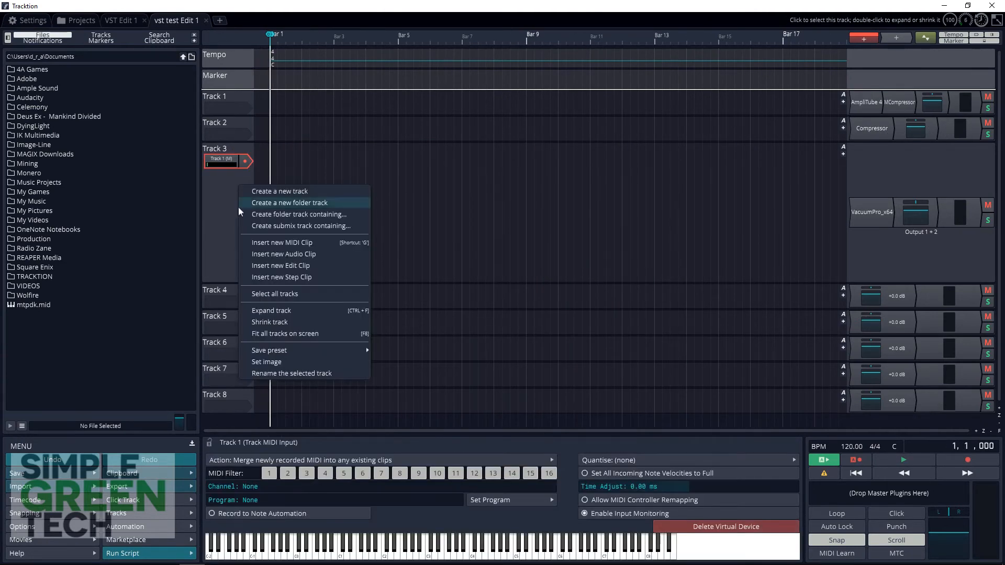
left_click(281, 242)
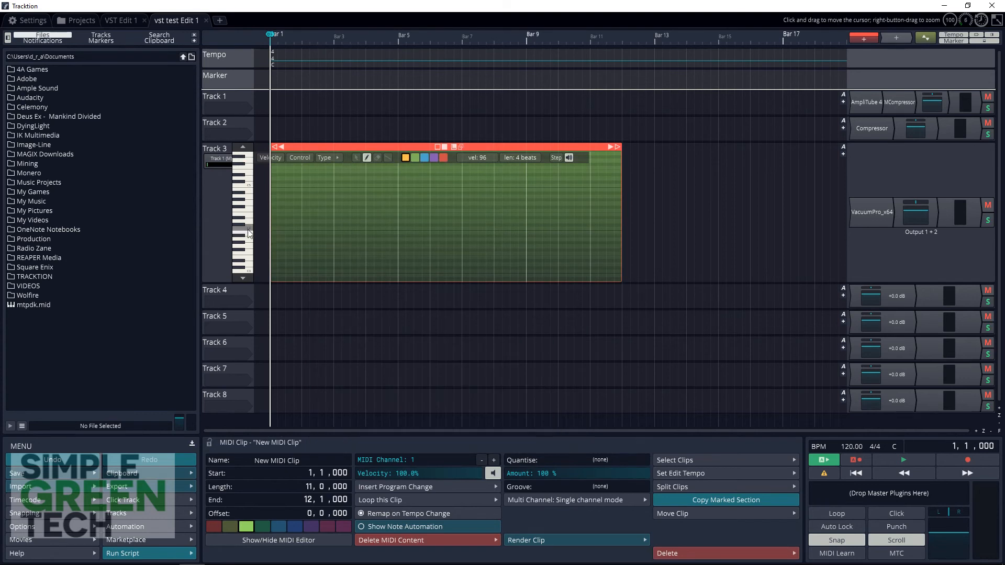
left_click(285, 230)
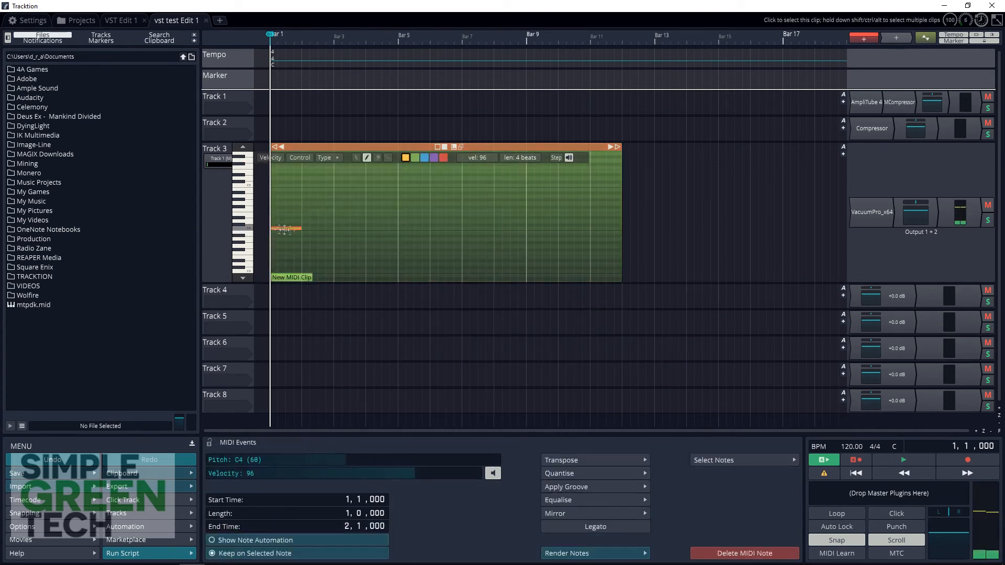
left_click_drag(285, 230, 330, 229)
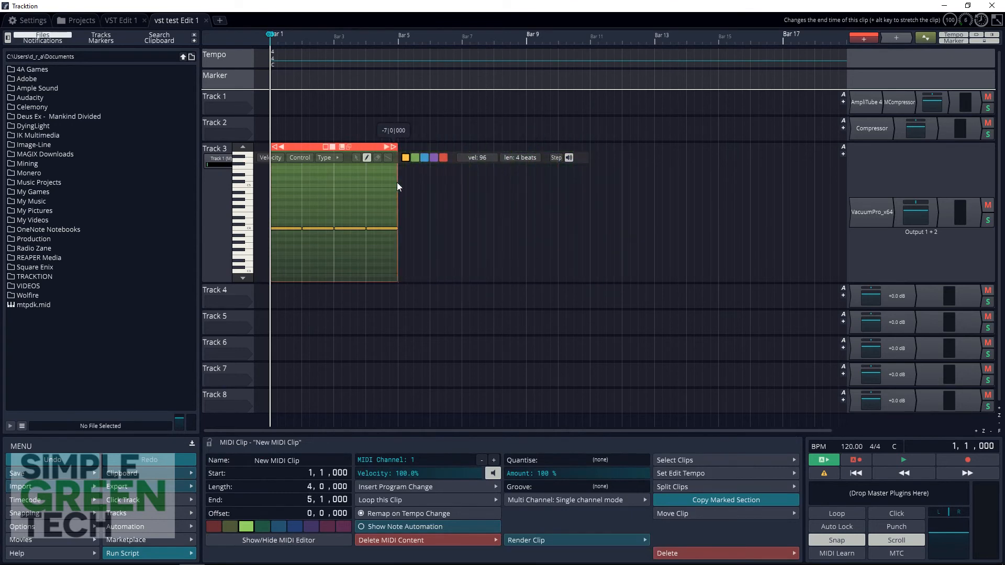
mouse_move(294, 146)
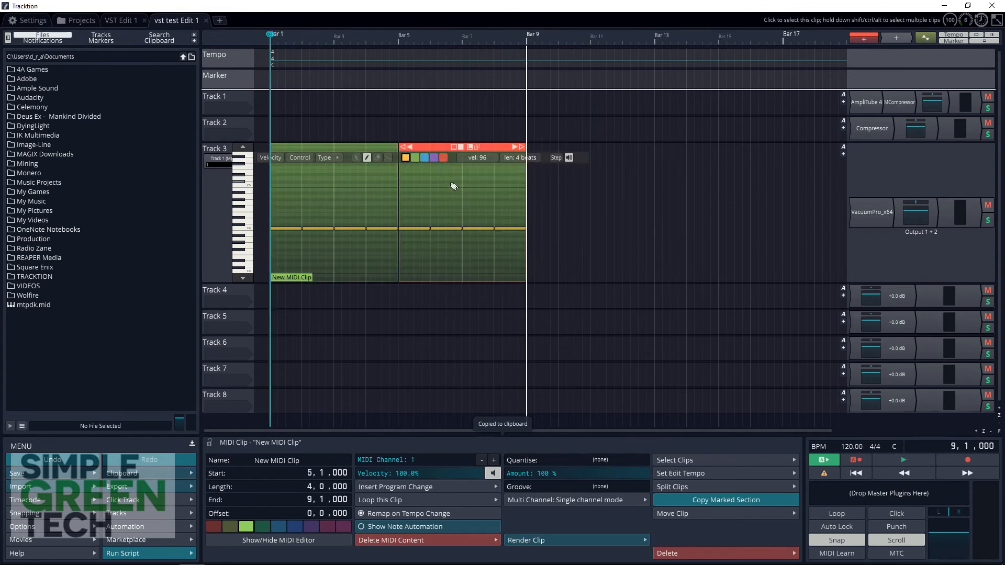
mouse_move(436, 194)
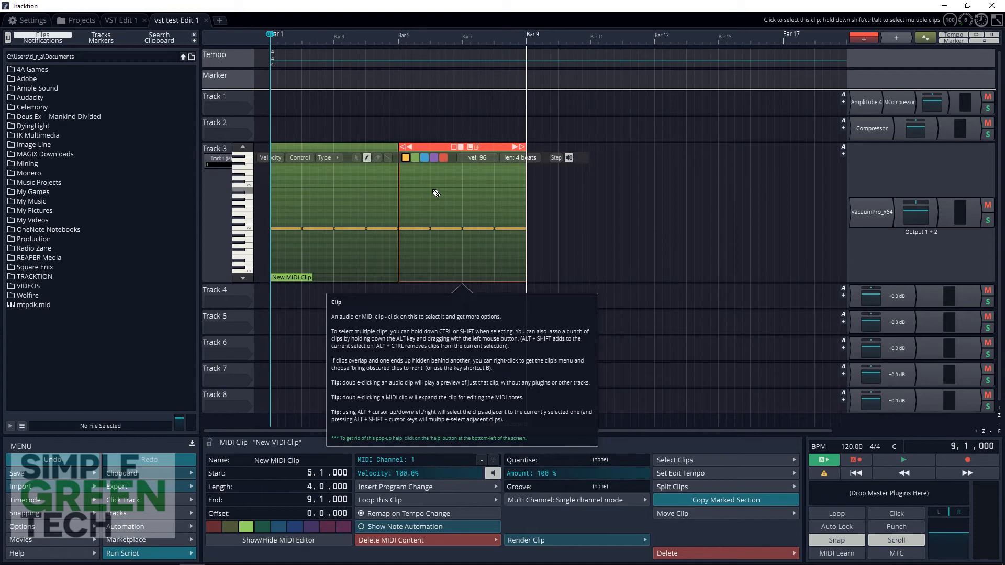
Add MCompressor after VacuumPro on Track 3 and bring up its settings window
right_click(872, 212)
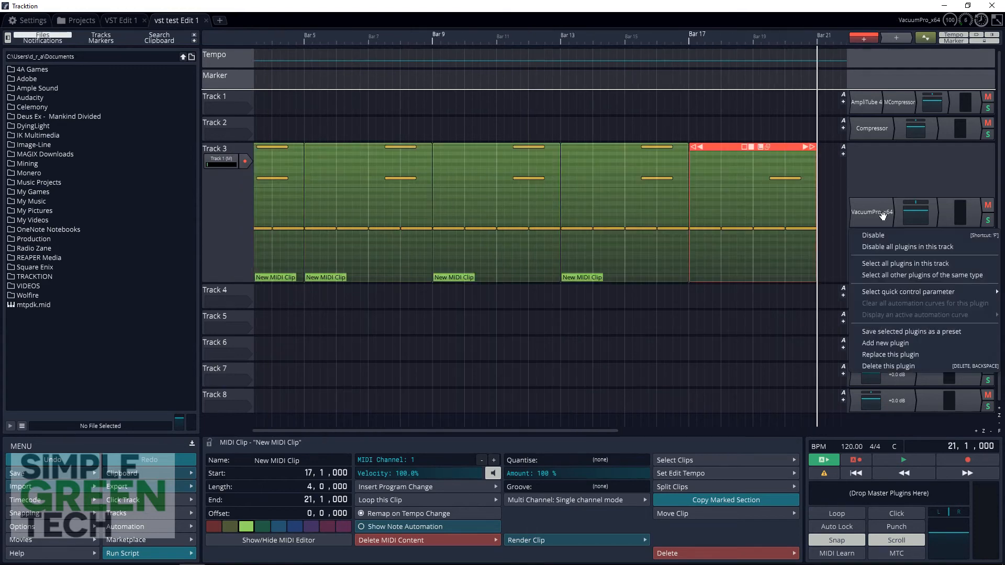
left_click(885, 343)
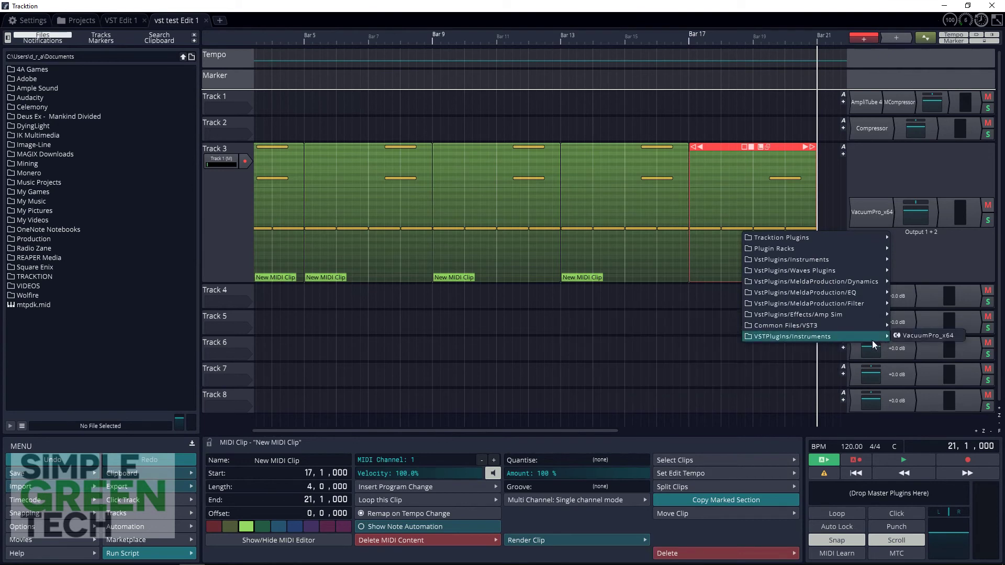
mouse_move(810, 292)
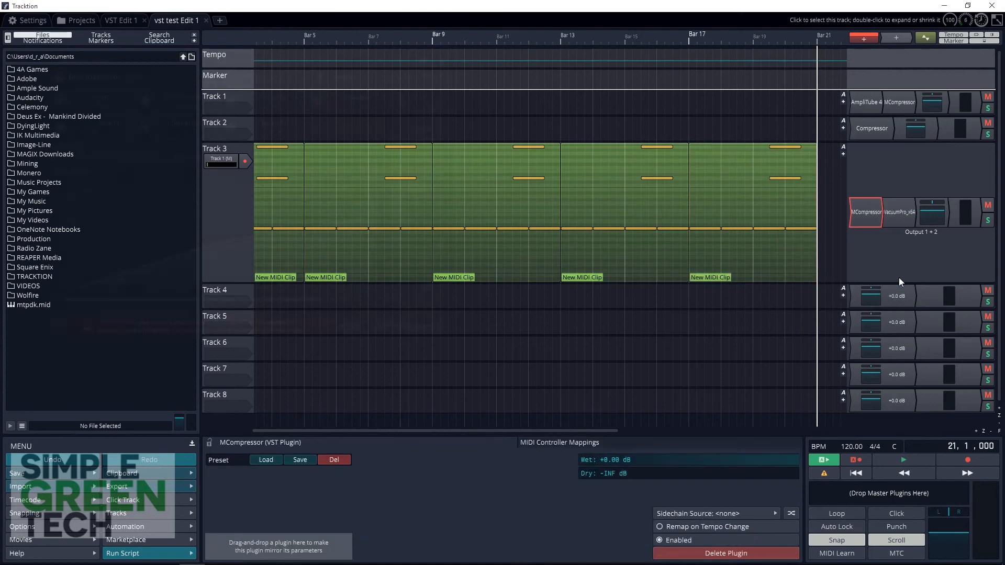
double_click(866, 211)
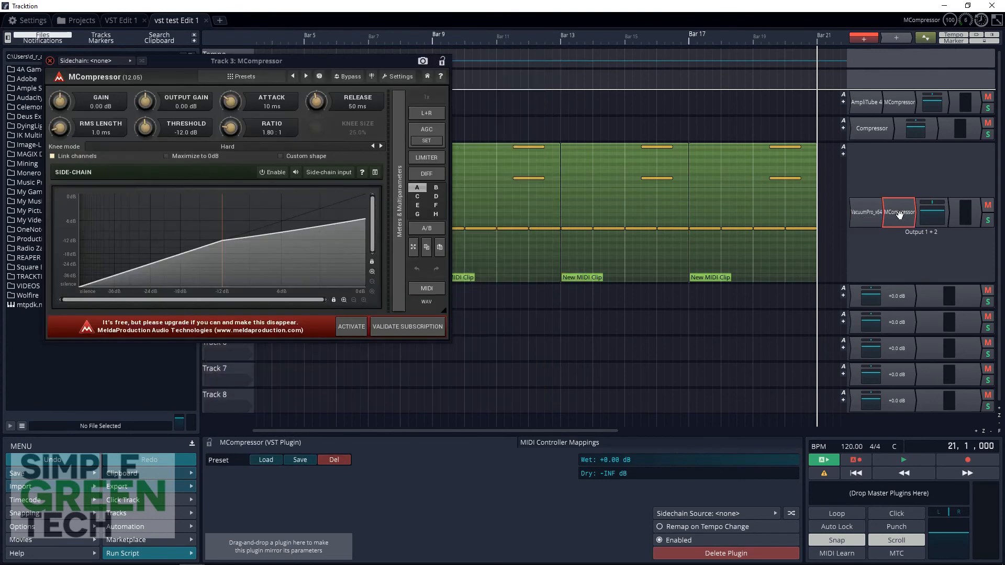
mouse_move(895, 220)
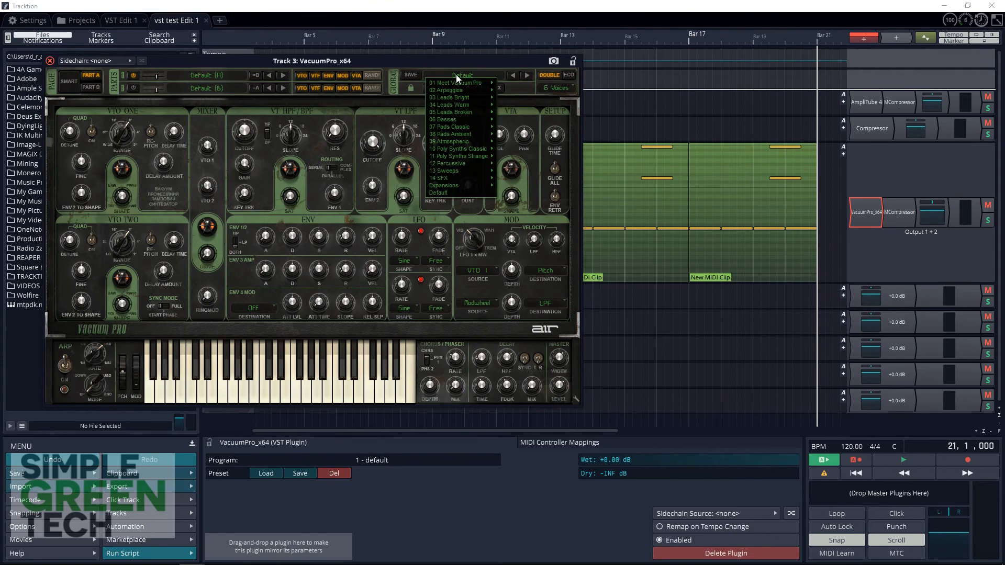
mouse_move(449, 119)
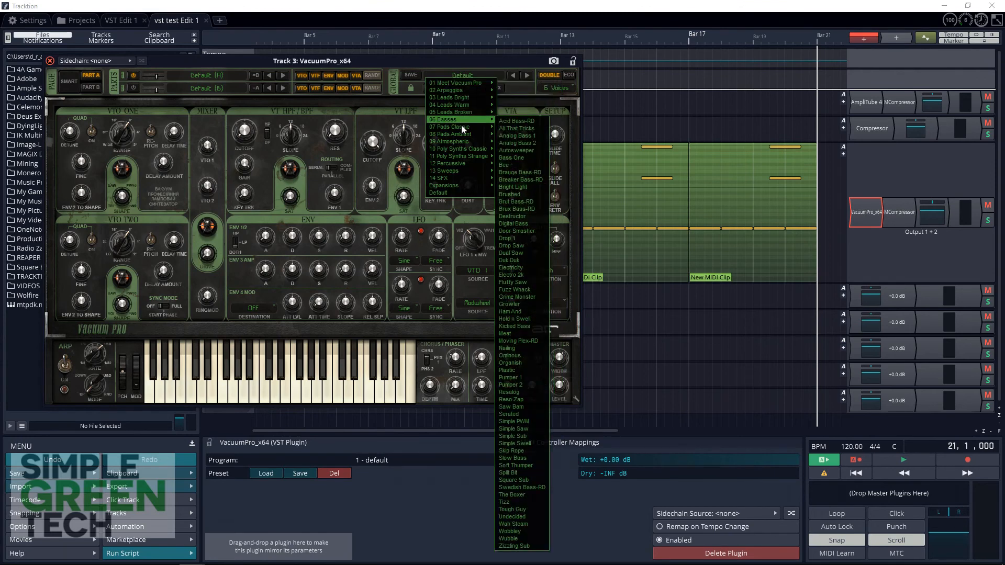
mouse_move(458, 193)
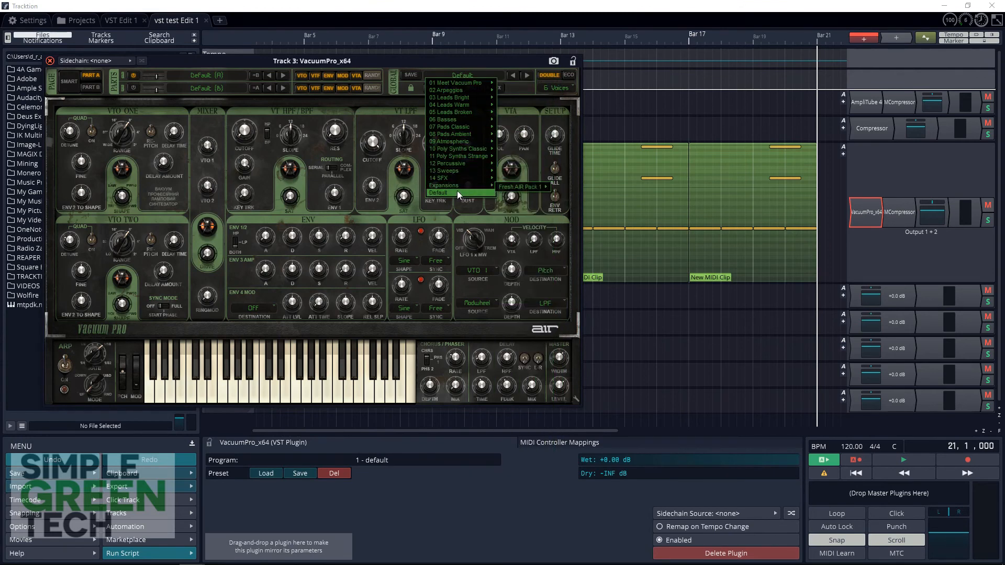
mouse_move(450, 141)
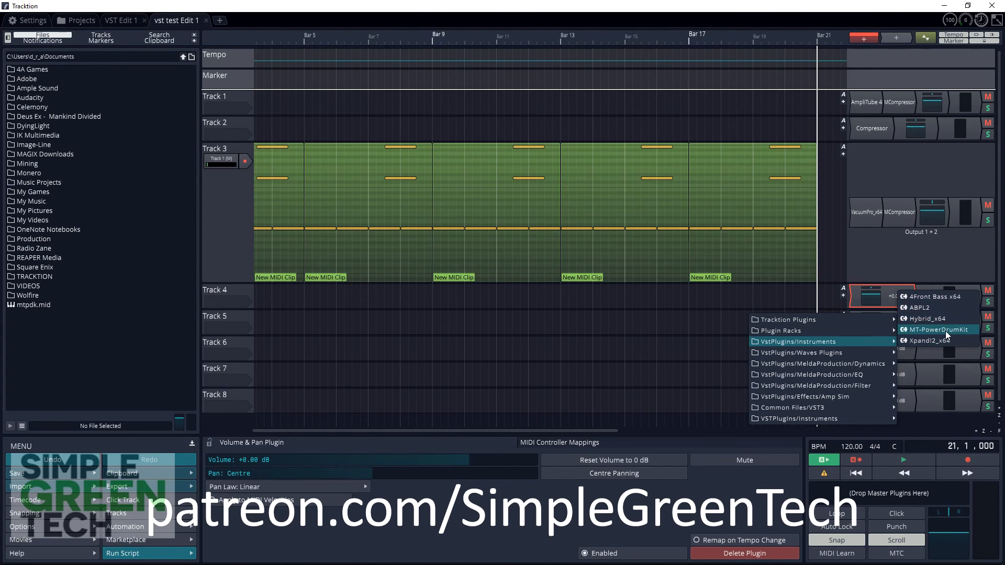
Load MT-PowerDrumKit onto Track 4 and browse its 8th Bell grooves
left_click(393, 366)
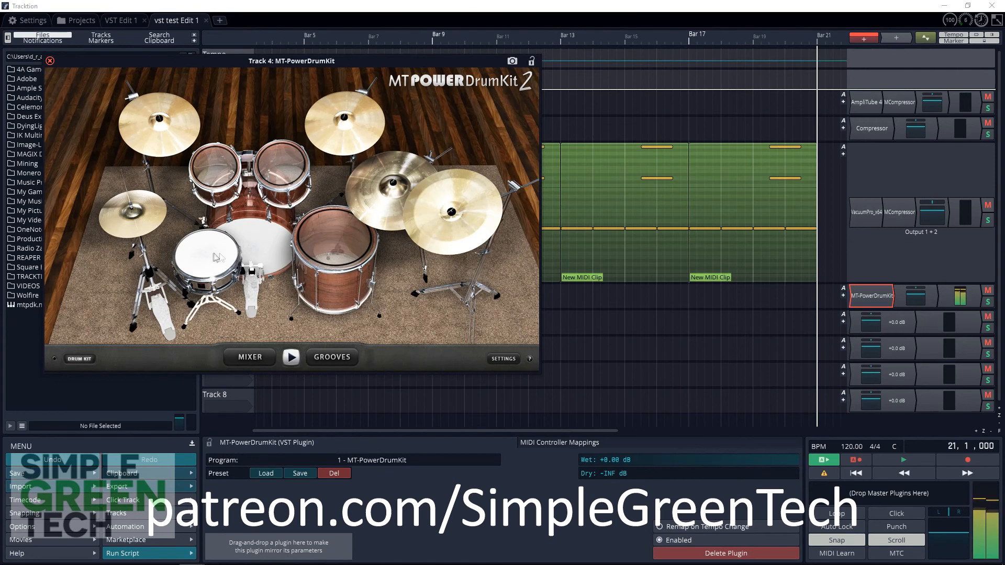
mouse_move(324, 368)
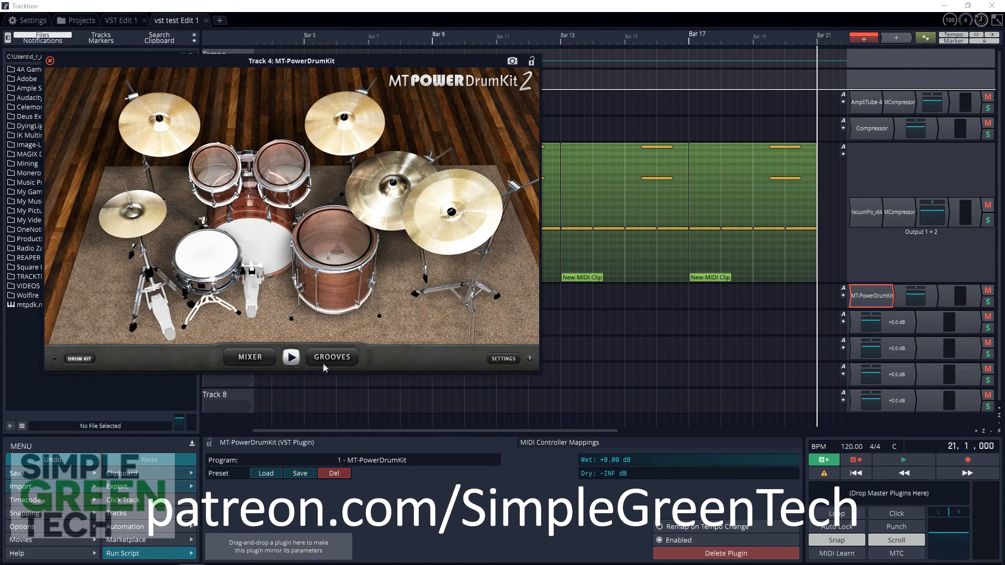
left_click(332, 357)
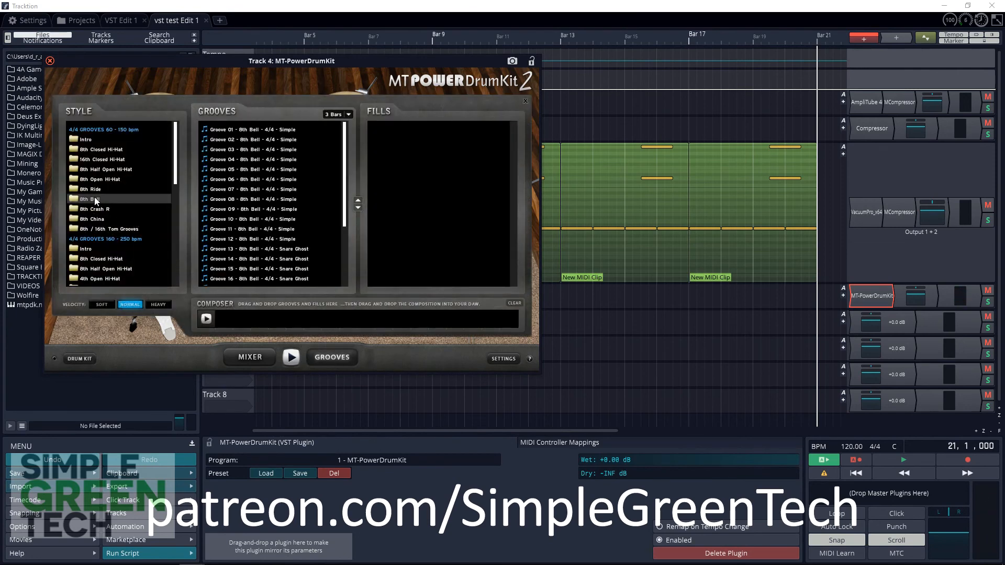
left_click(253, 170)
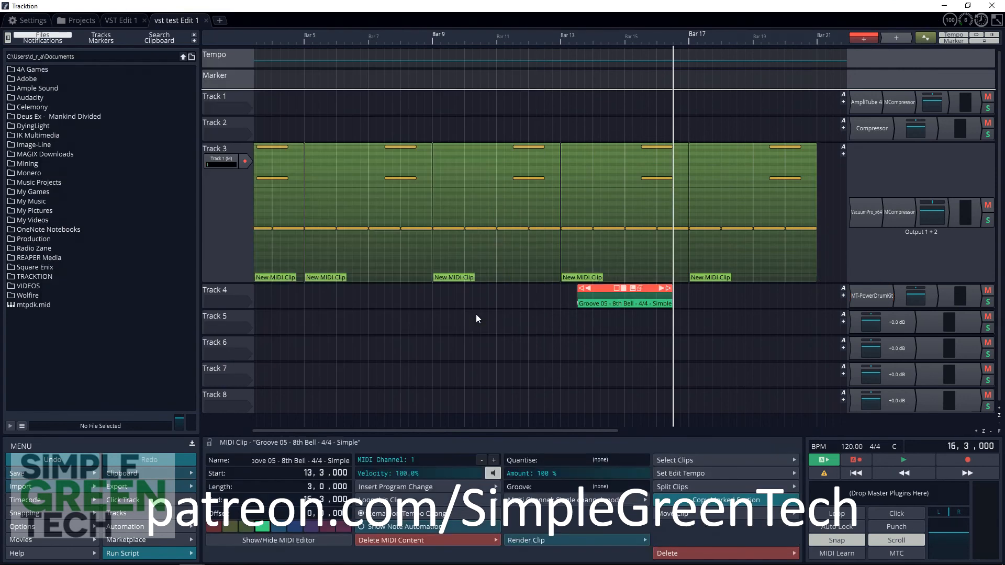
Place Groove 05 - 8th Bell as a clip on Track 4 and expand it to see its notes
left_click(214, 295)
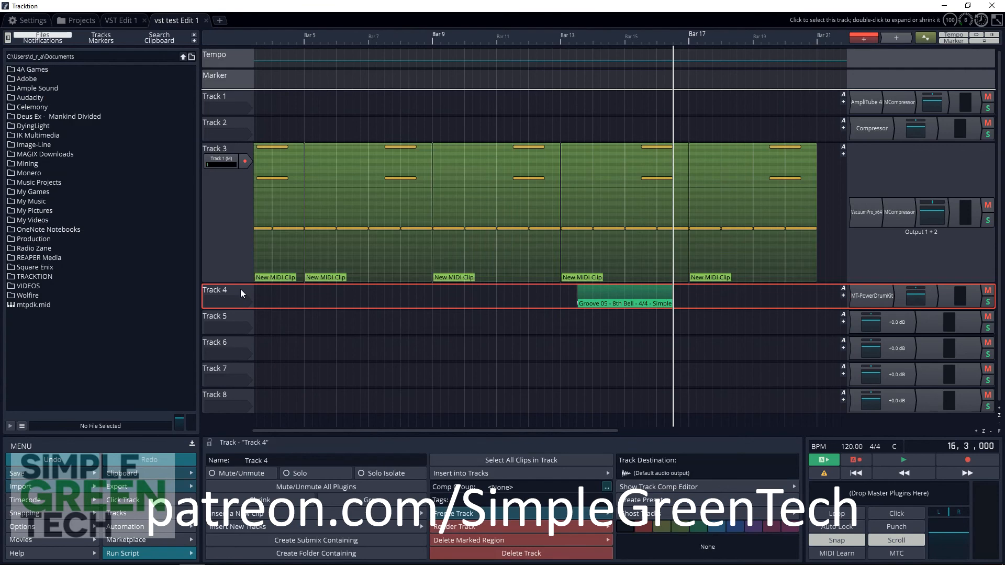
double_click(624, 303)
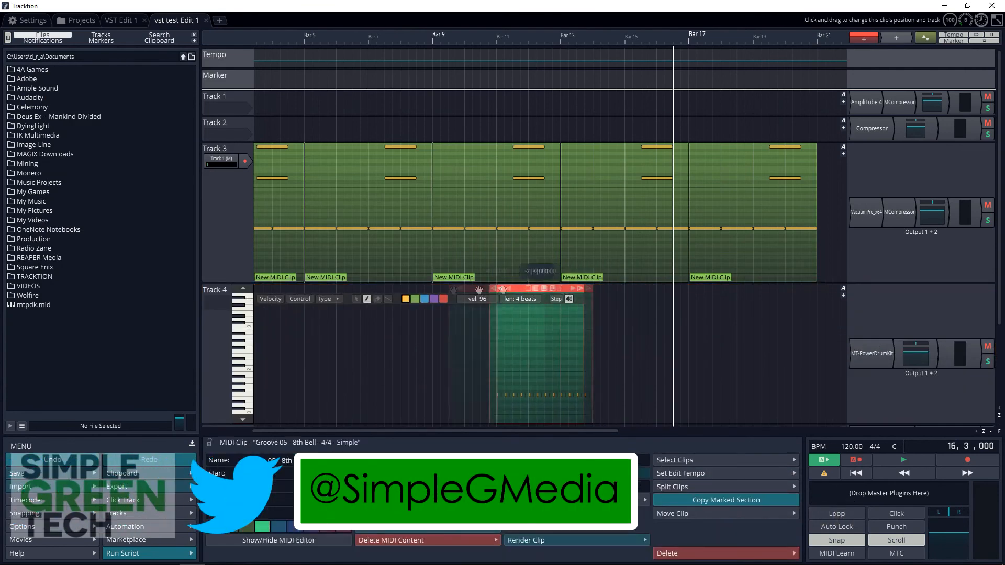